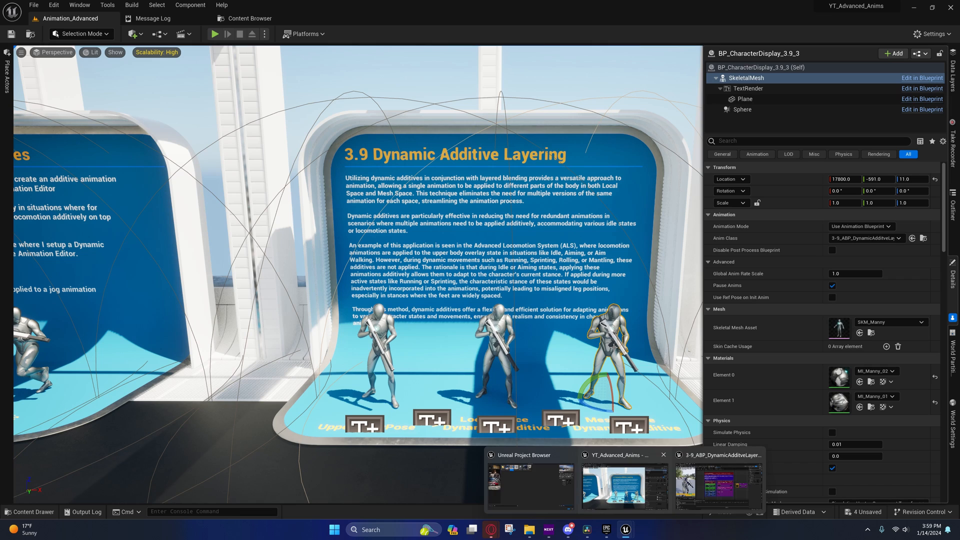
{"action": "mouse_move", "coordinate": [746, 78]}
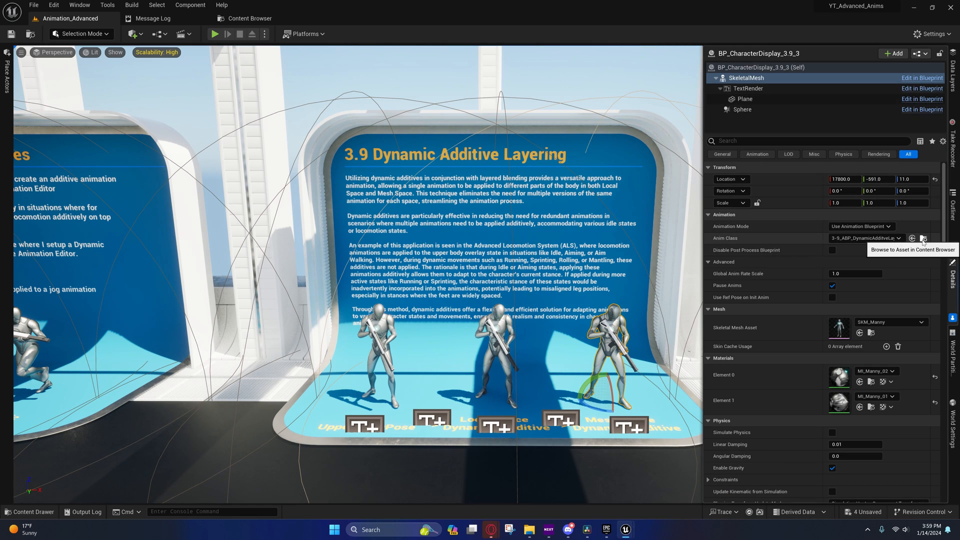
- Browse to the character's Anim Class asset in the Content Browser from the Details panel
{"action": "left_click", "coordinate": [924, 238]}
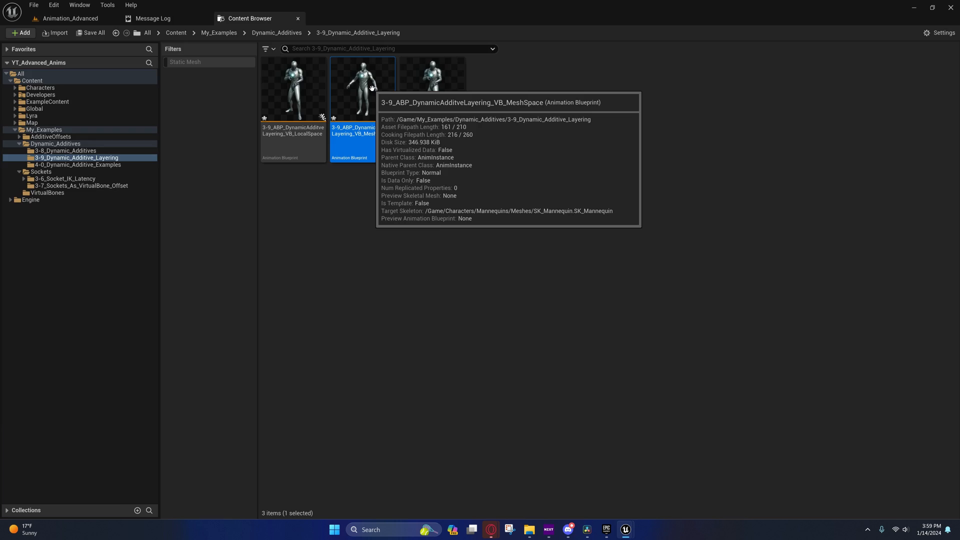
- Open the MeshSpace animation blueprint and bring its Make Dynamic Additive sections into view
{"action": "double_click", "coordinate": [354, 89]}
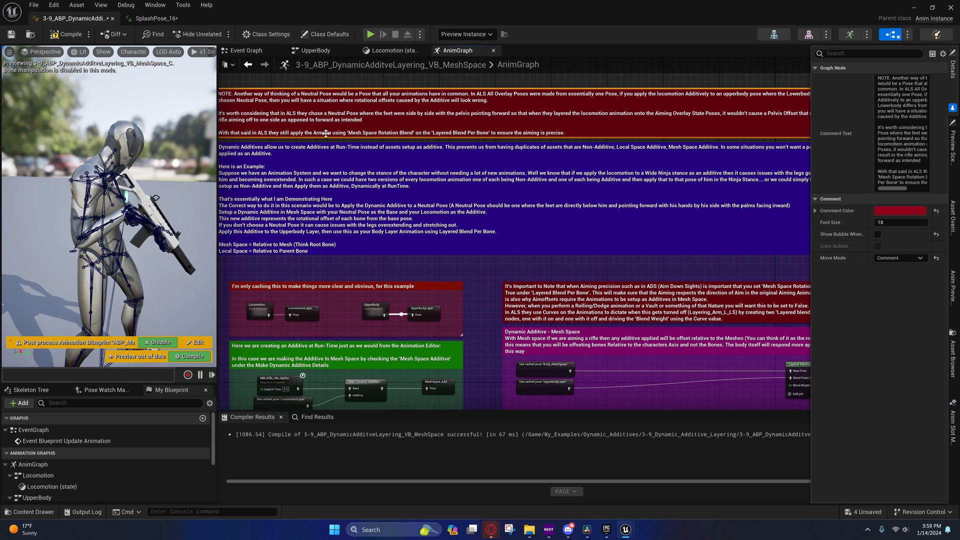
{"action": "scroll", "scroll_direction": "down", "scroll_amount": 3}
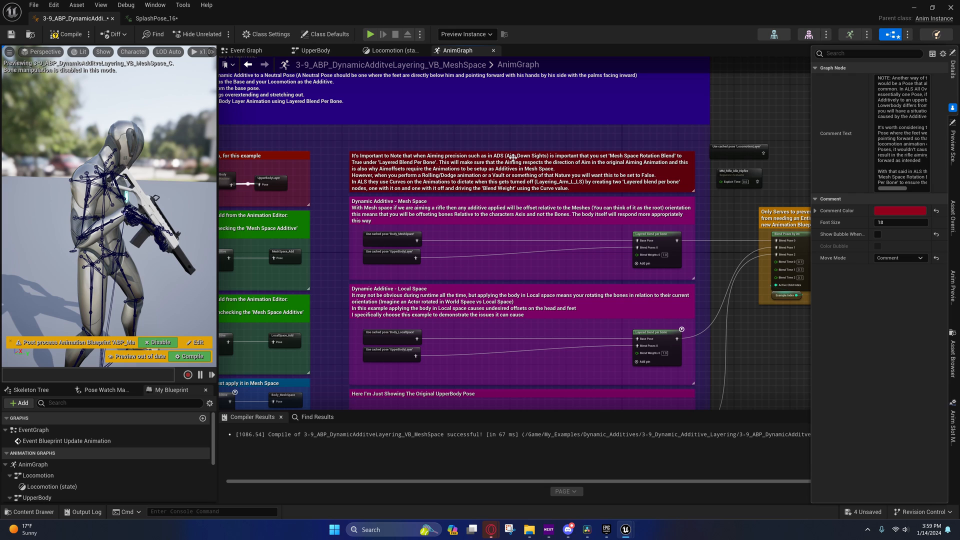
{"action": "mouse_move", "coordinate": [514, 156]}
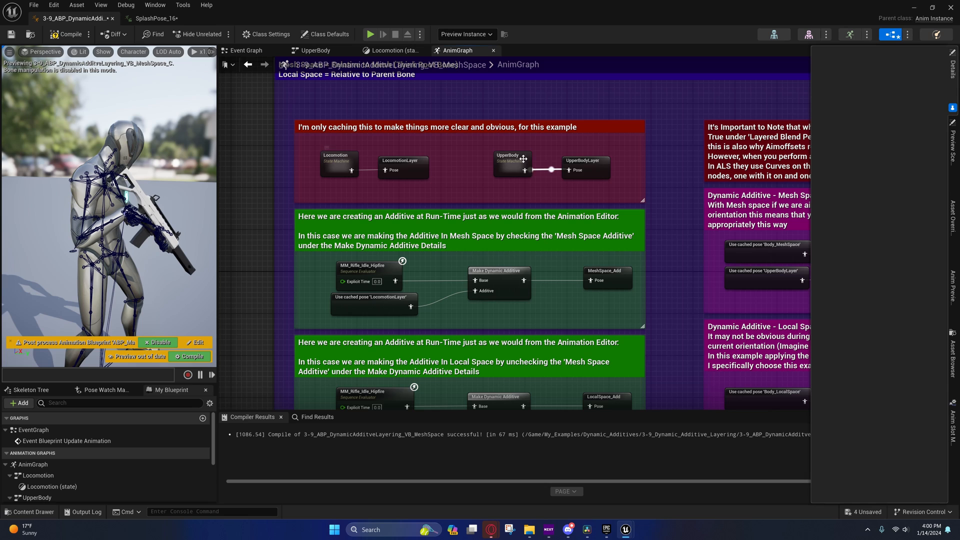
{"action": "mouse_move", "coordinate": [340, 161]}
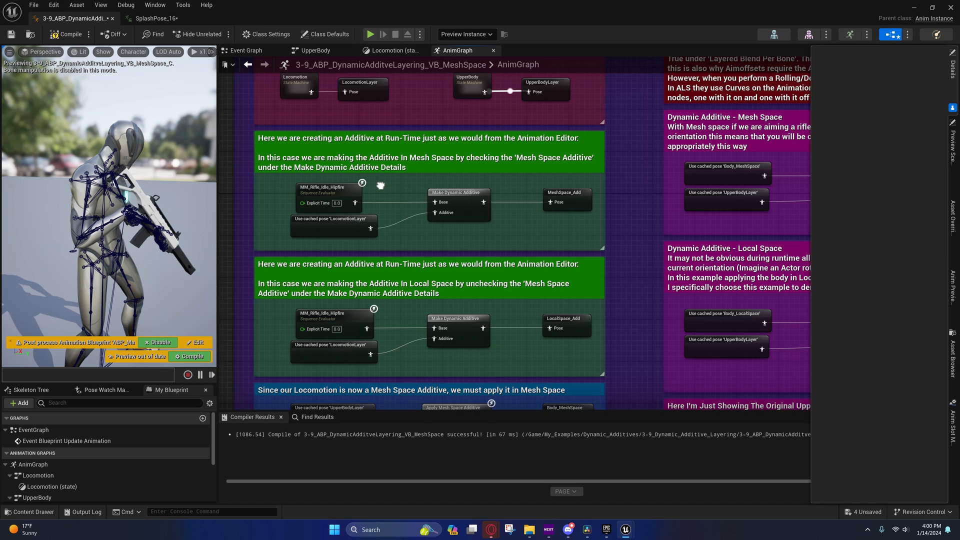
- Inspect the cached LocomotionLayer pose, MM_Rifle_Idle_Hipfire sequence and Make Dynamic Additive node details
{"action": "scroll", "scroll_direction": "down", "scroll_amount": 3}
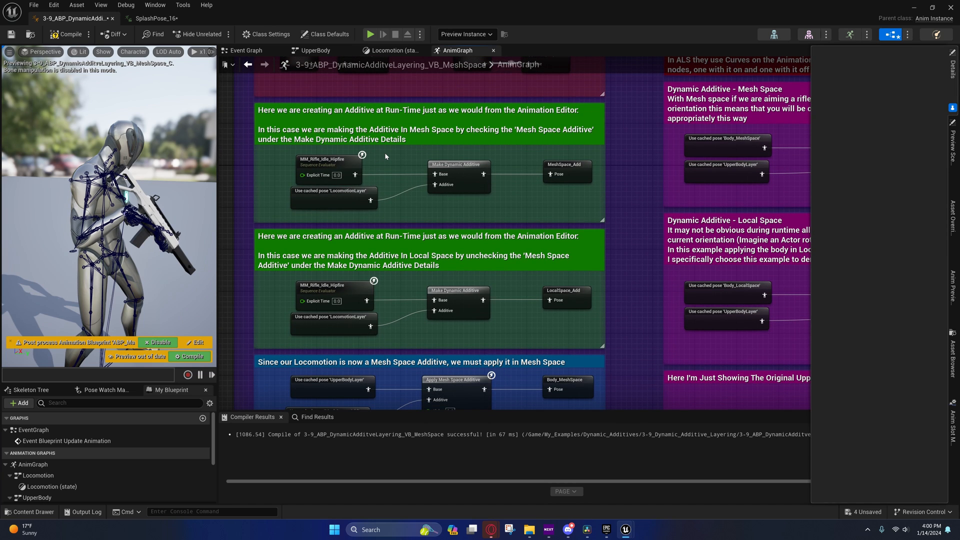
{"action": "scroll", "scroll_direction": "down", "scroll_amount": 3}
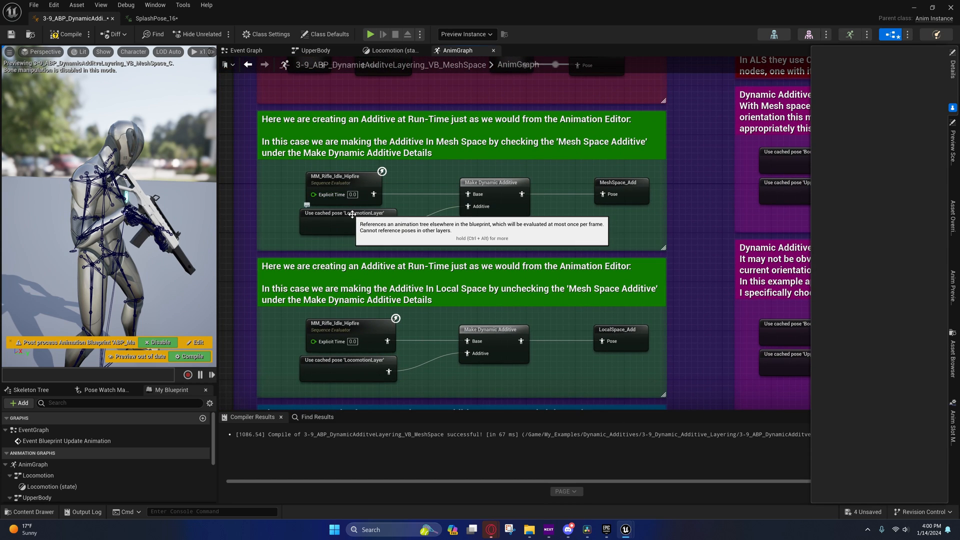
{"action": "mouse_move", "coordinate": [364, 184]}
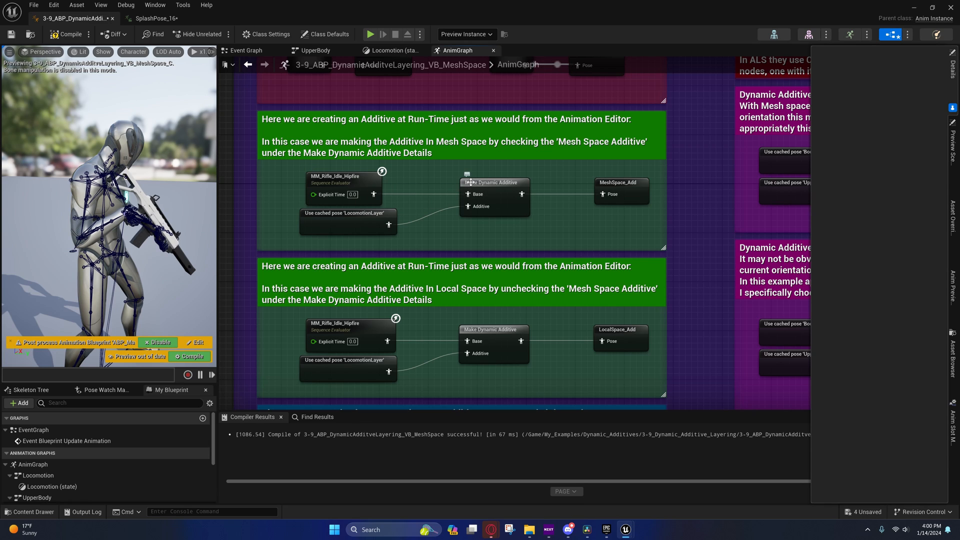
{"action": "mouse_move", "coordinate": [483, 187]}
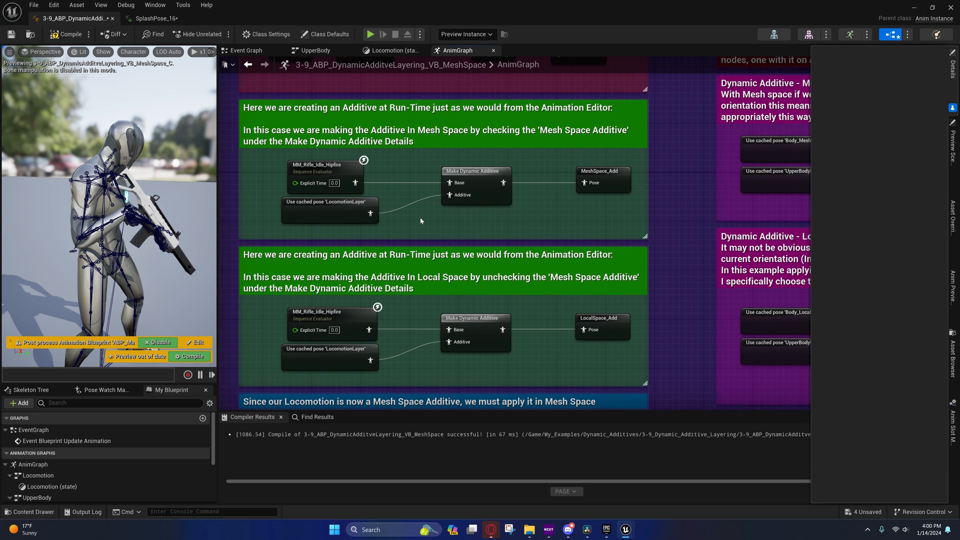
{"action": "left_click", "coordinate": [328, 205]}
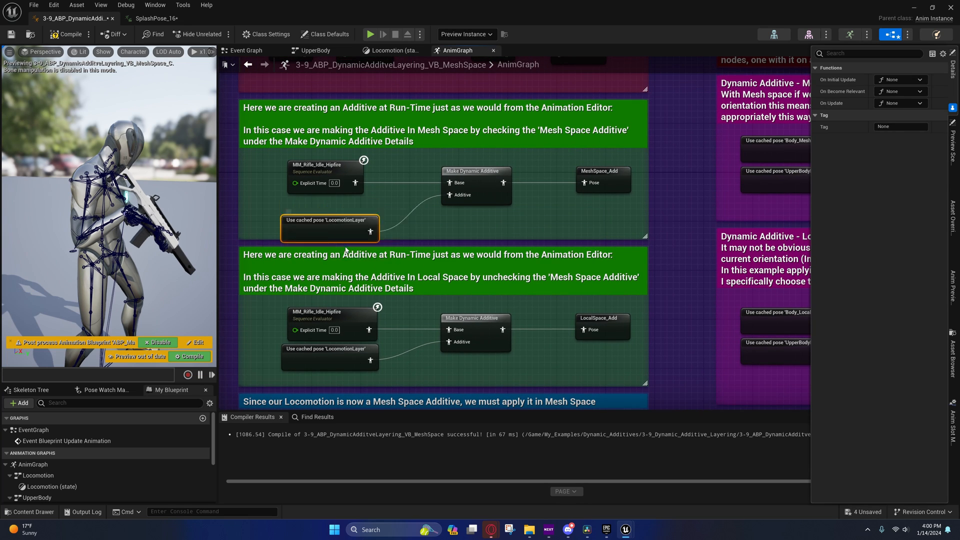
{"action": "mouse_move", "coordinate": [341, 214]}
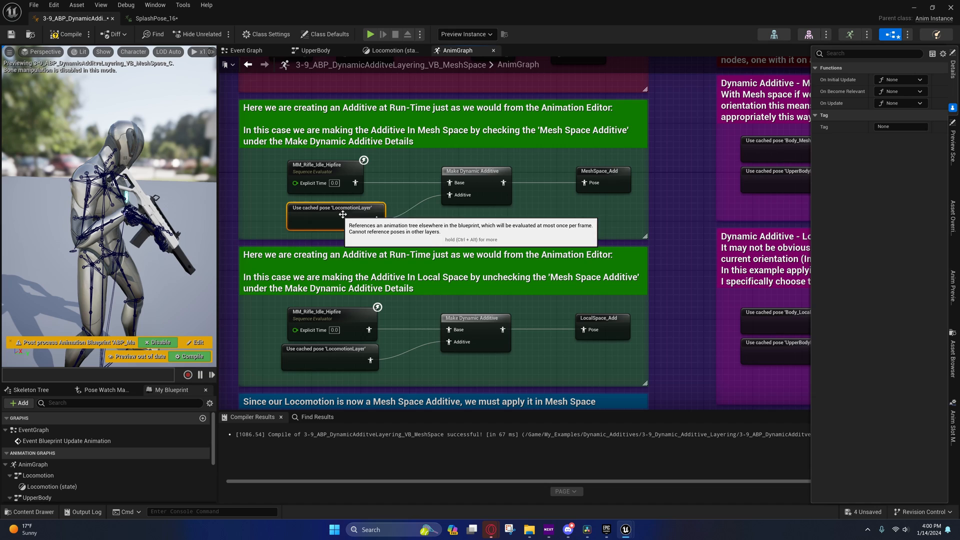
{"action": "mouse_move", "coordinate": [350, 208]}
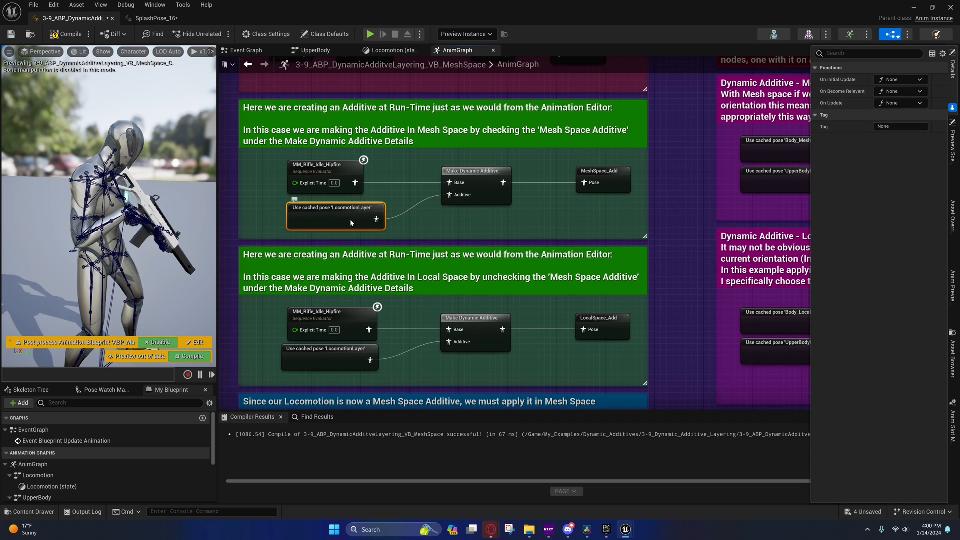
{"action": "mouse_move", "coordinate": [334, 212]}
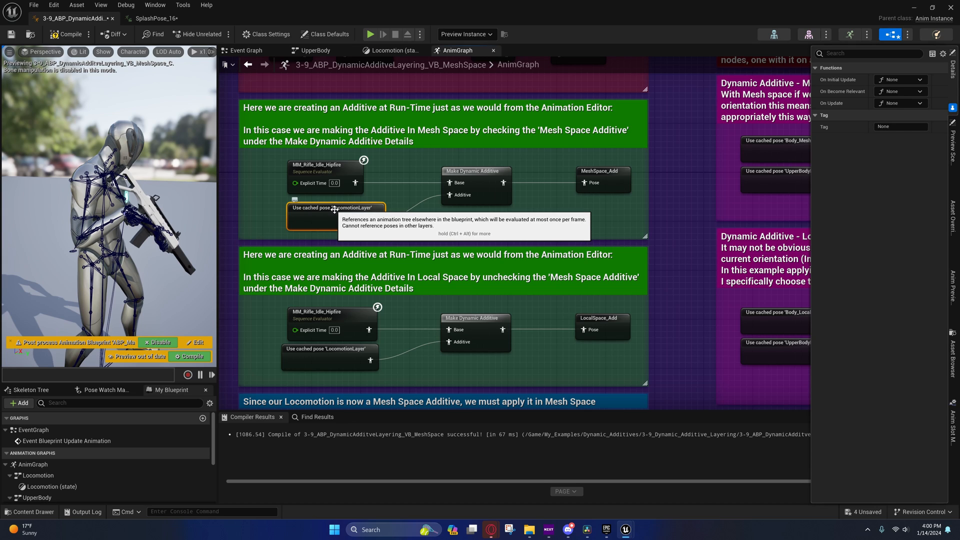
{"action": "mouse_move", "coordinate": [460, 198]}
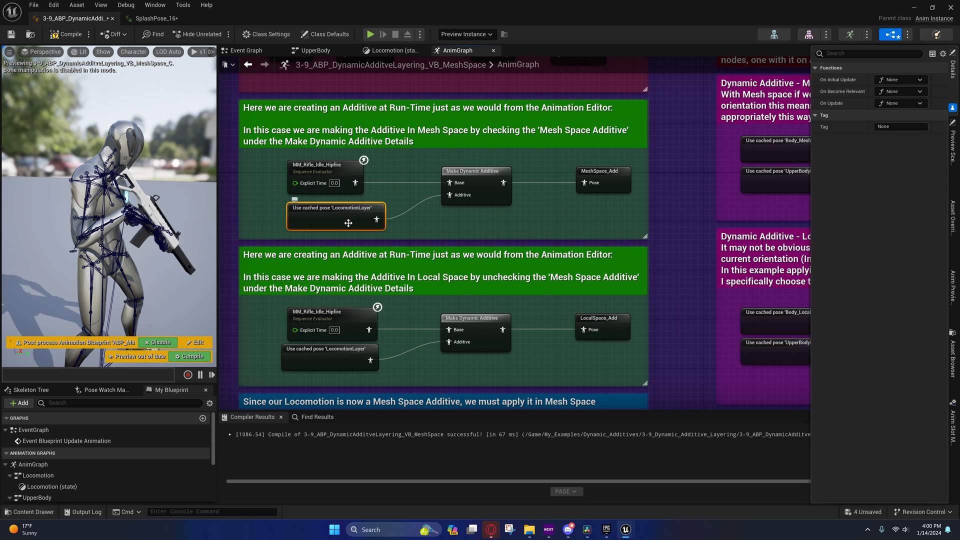
{"action": "left_click", "coordinate": [324, 165]}
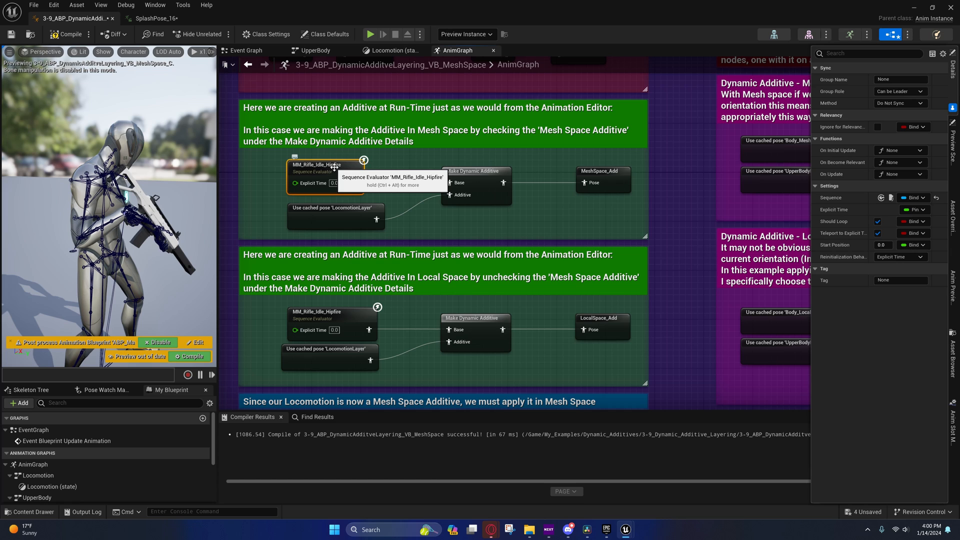
{"action": "mouse_move", "coordinate": [302, 171]}
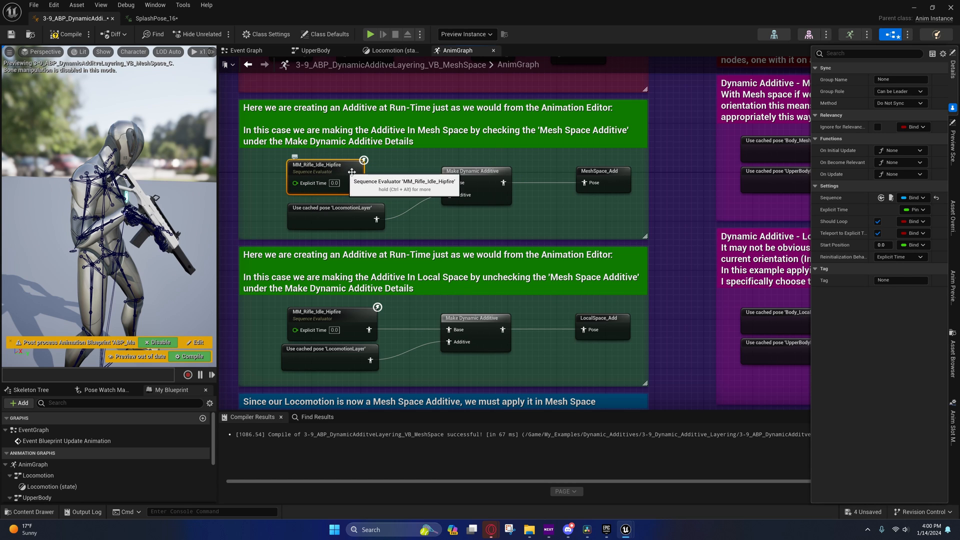
{"action": "scroll", "scroll_direction": "down", "scroll_amount": 3}
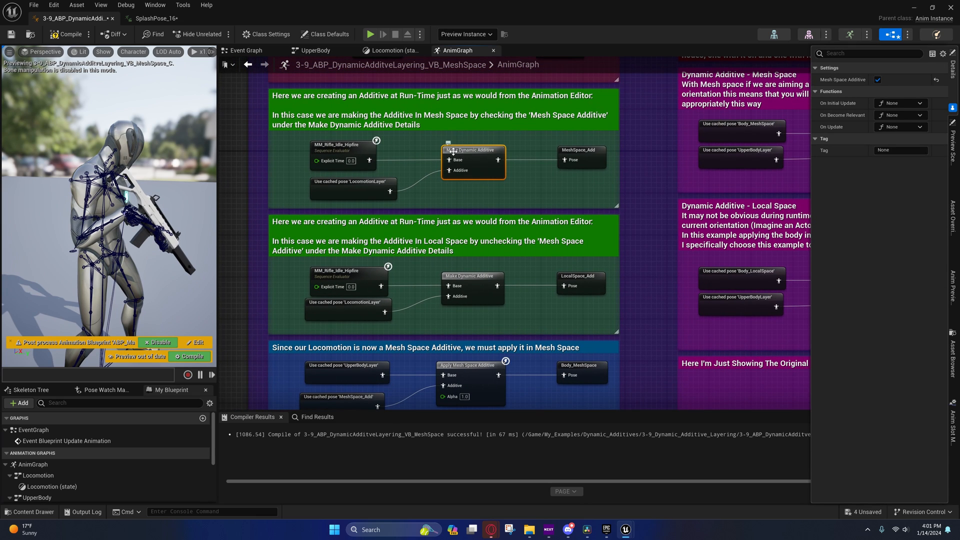
{"action": "type", "text": "make dynam"}
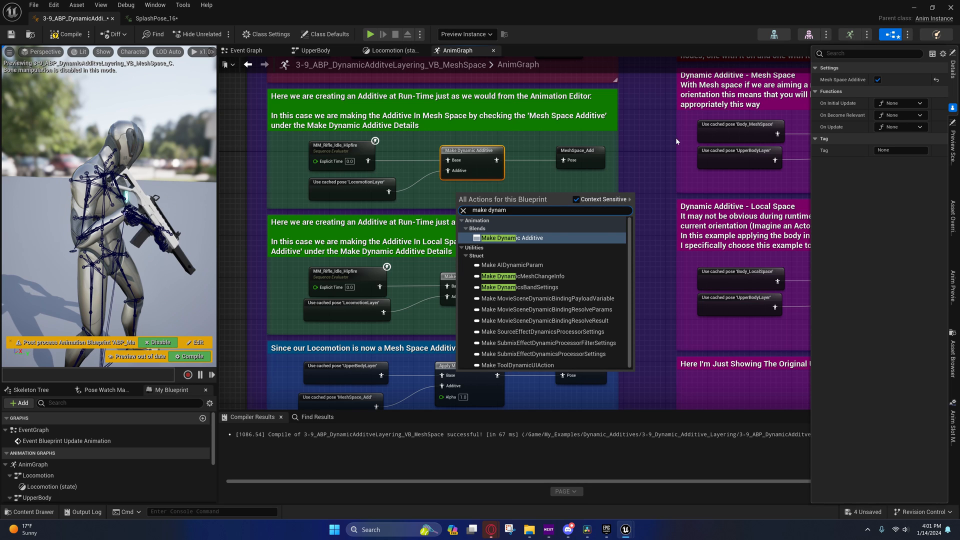
{"action": "left_click", "coordinate": [512, 238]}
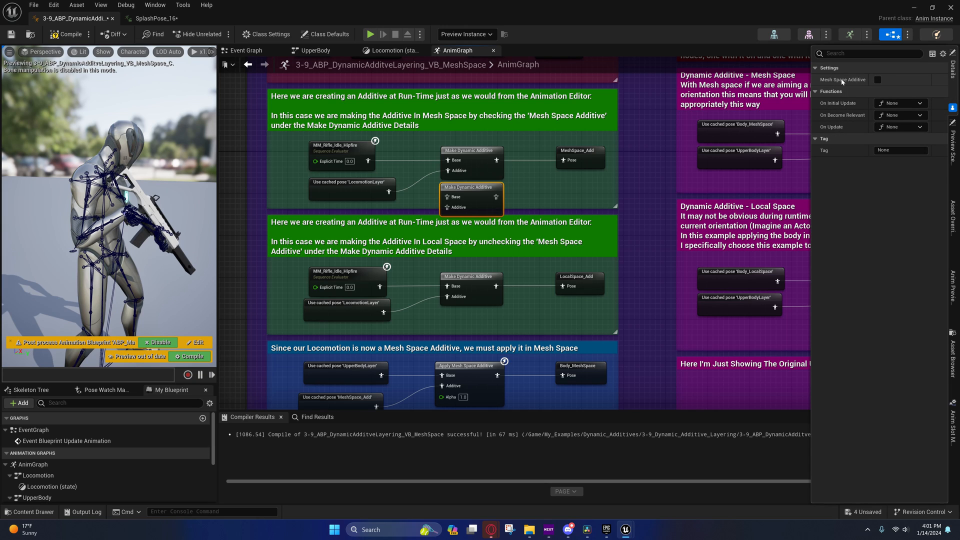
{"action": "mouse_move", "coordinate": [871, 88]}
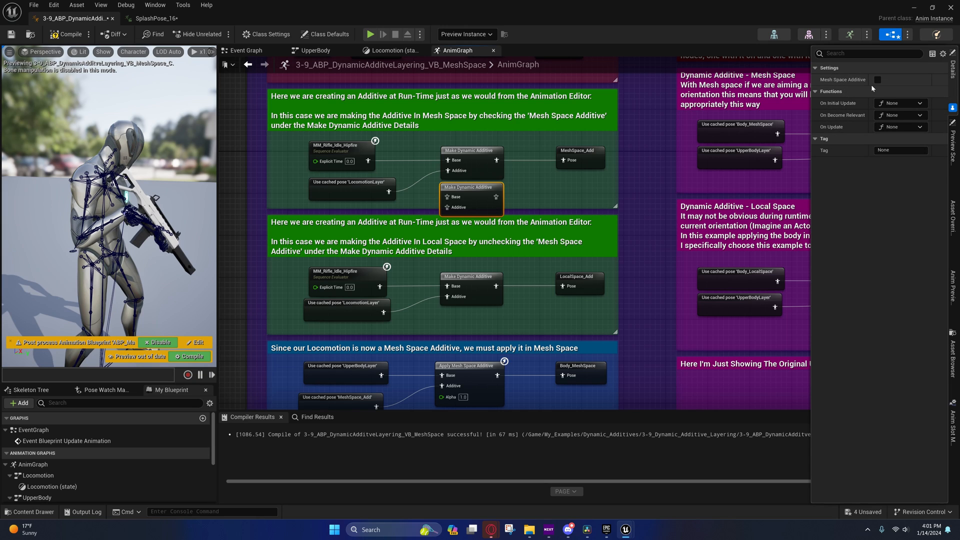
{"action": "mouse_move", "coordinate": [468, 190]}
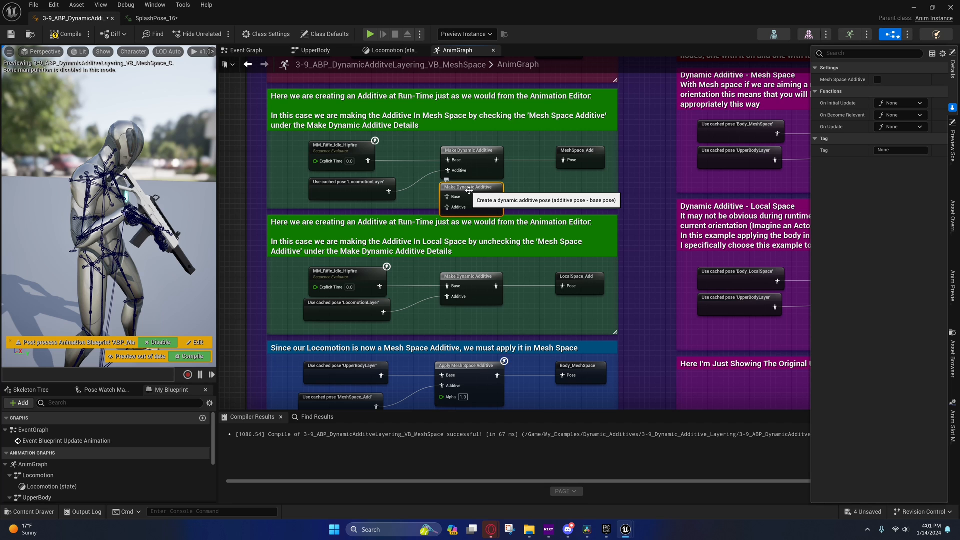
{"action": "right_click", "coordinate": [470, 195]}
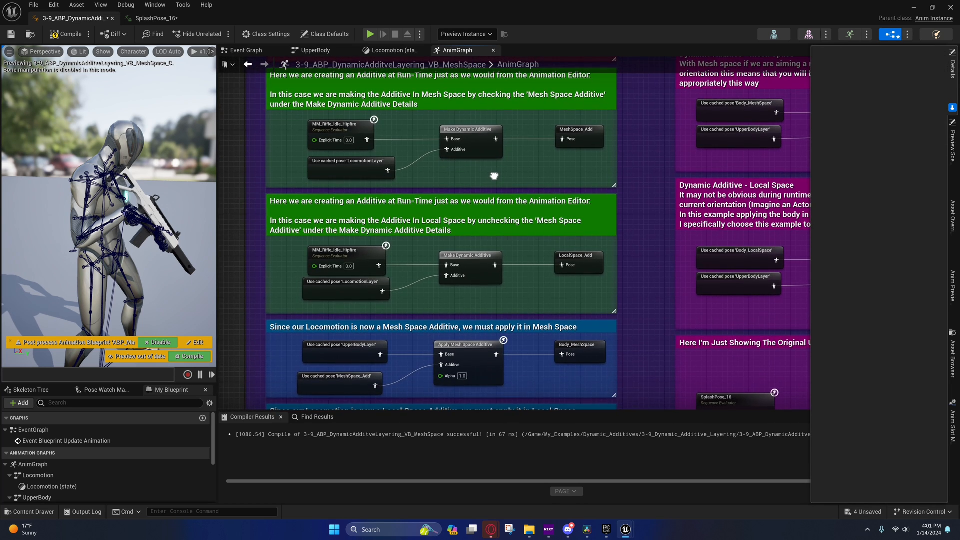
{"action": "left_click", "coordinate": [576, 136]}
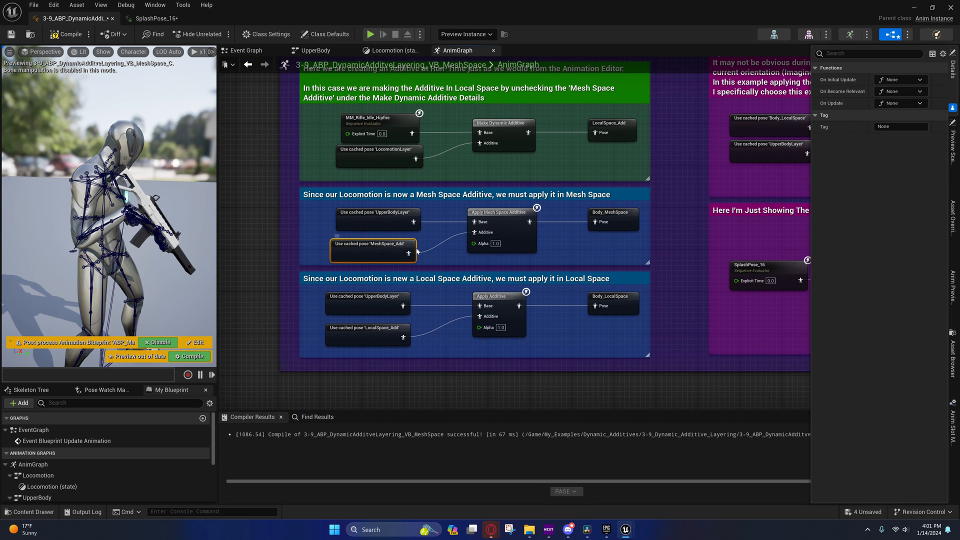
{"action": "mouse_move", "coordinate": [478, 232]}
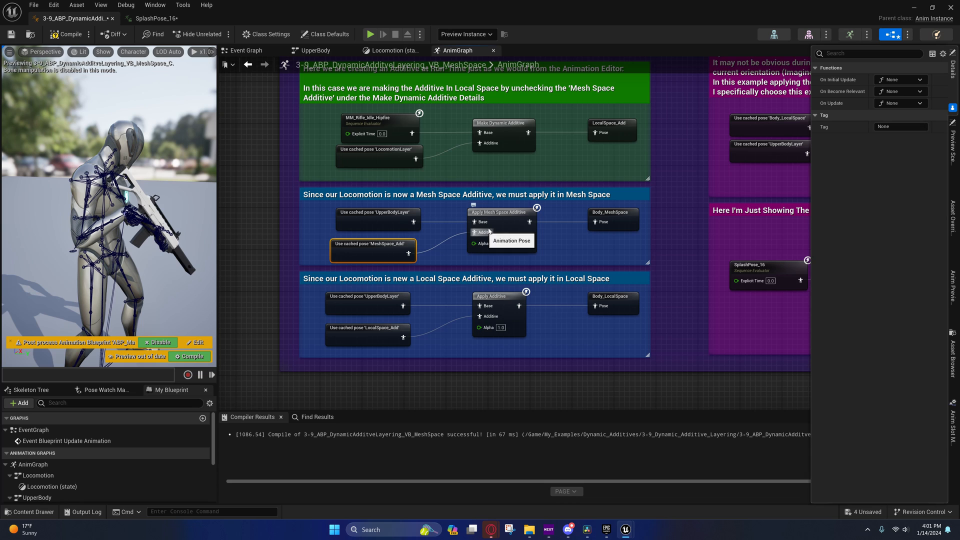
{"action": "mouse_move", "coordinate": [389, 215]}
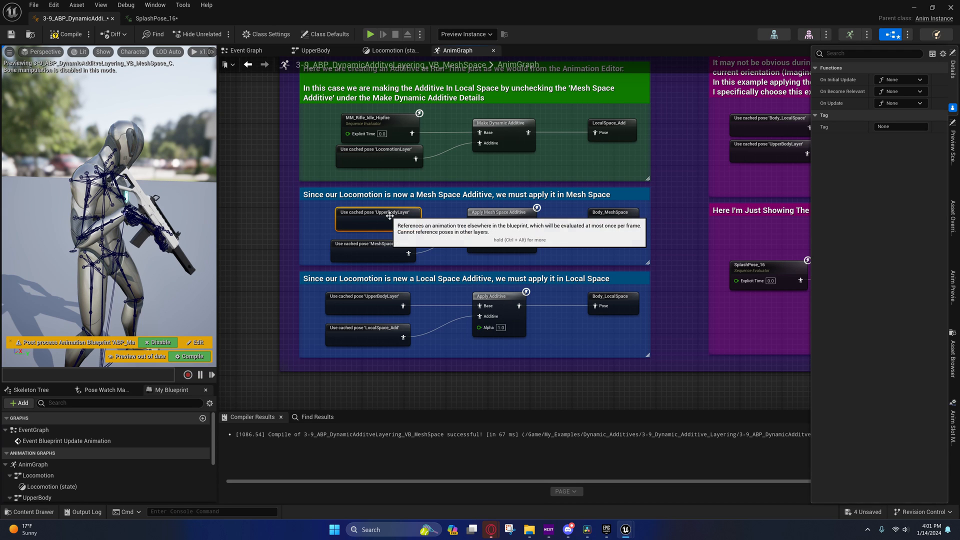
{"action": "left_click", "coordinate": [611, 212]}
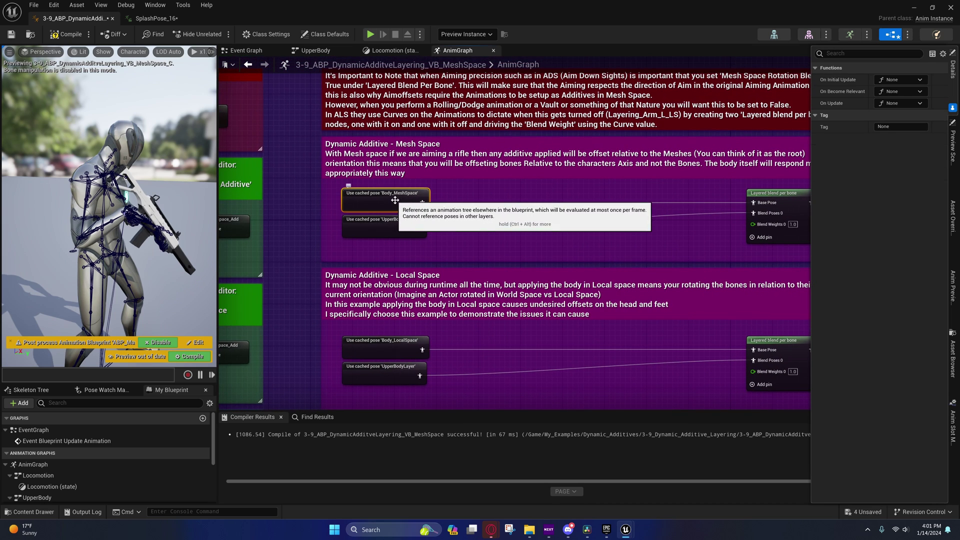
{"action": "left_click", "coordinate": [773, 193]}
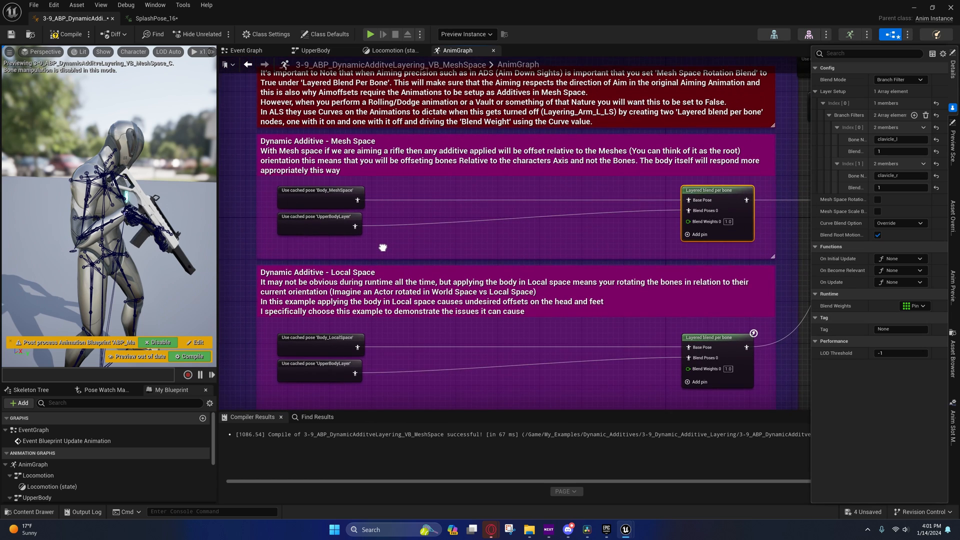
{"action": "scroll", "scroll_direction": "down", "scroll_amount": 3}
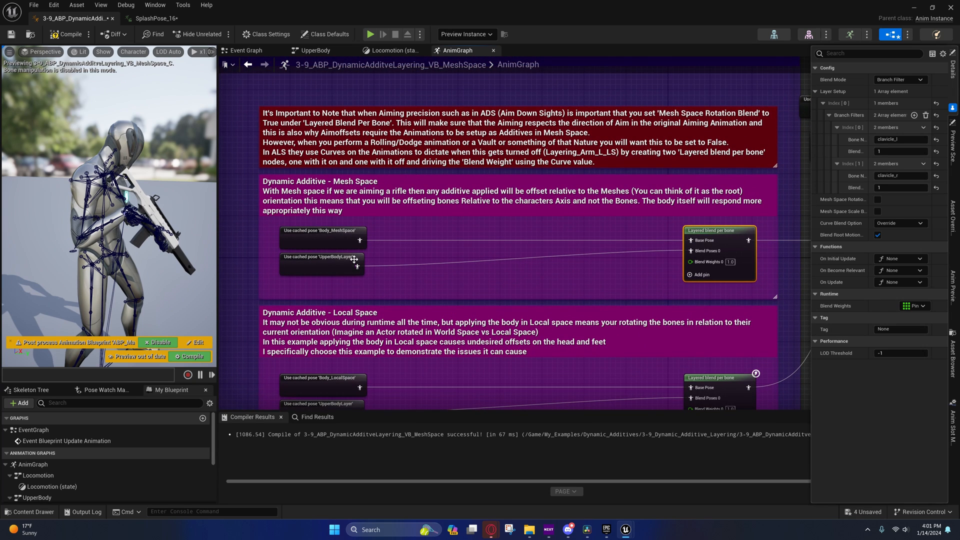
{"action": "mouse_move", "coordinate": [336, 265]}
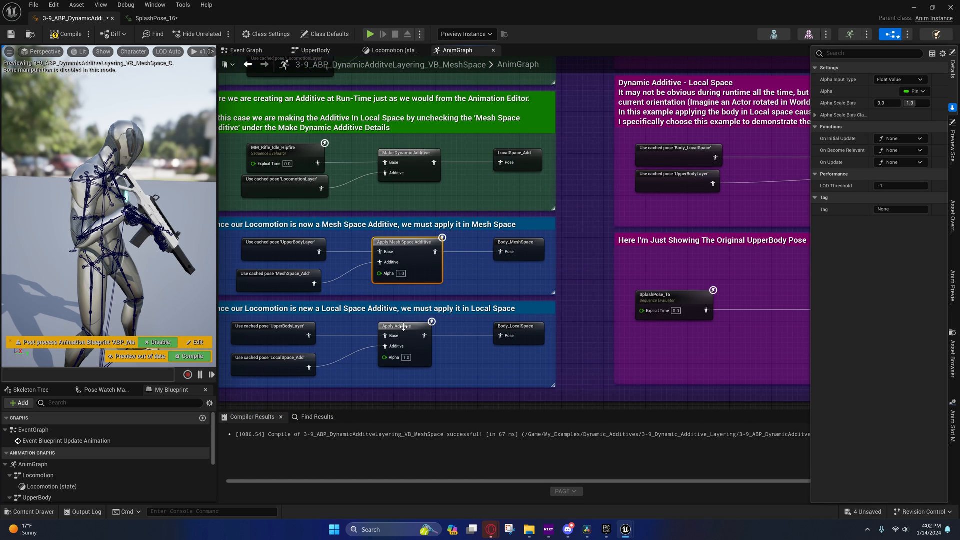
{"action": "left_click", "coordinate": [409, 154]}
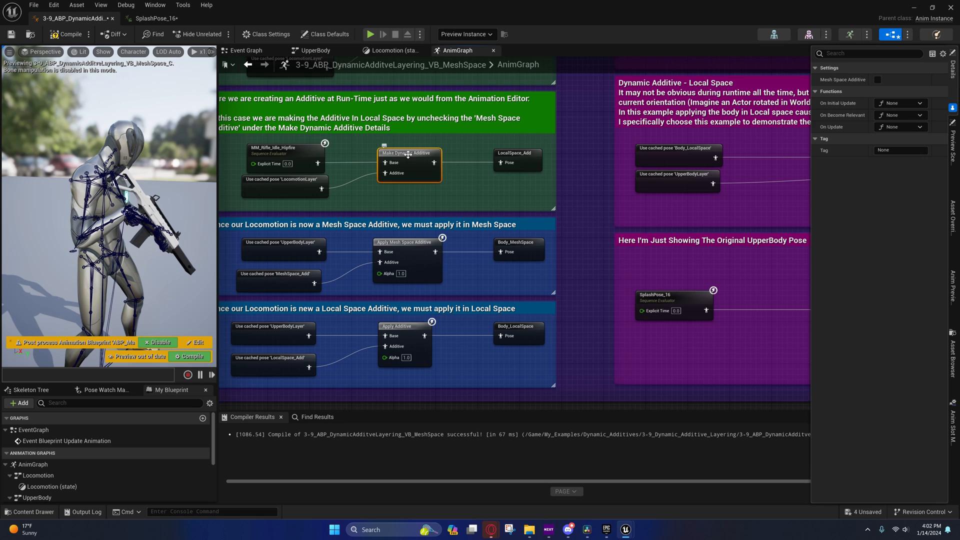
{"action": "mouse_move", "coordinate": [876, 82]}
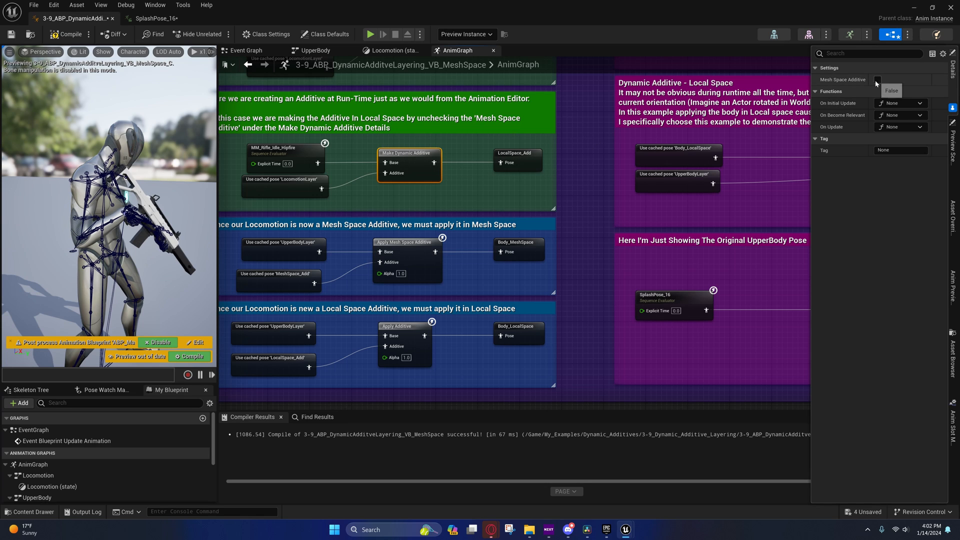
{"action": "left_click", "coordinate": [517, 157]}
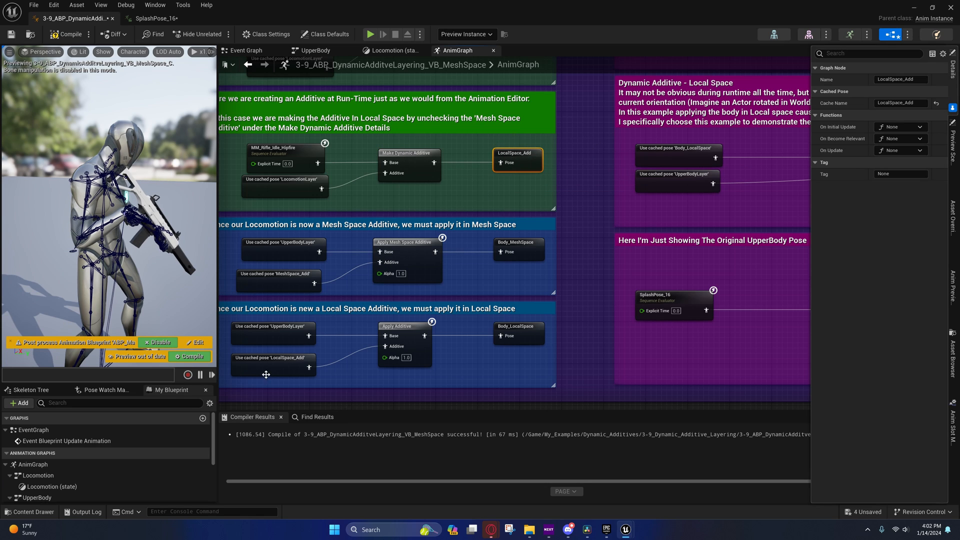
{"action": "left_click", "coordinate": [273, 357]}
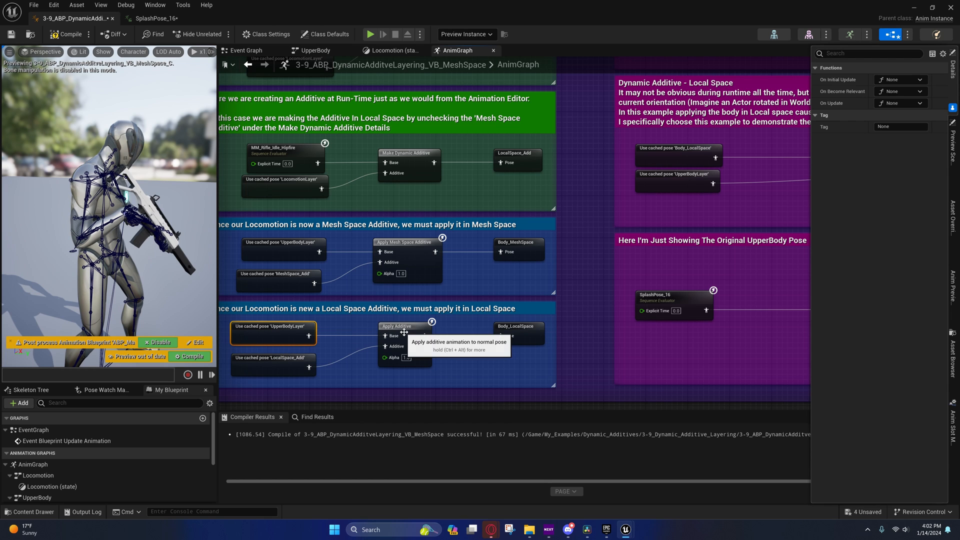
{"action": "left_click", "coordinate": [517, 330]}
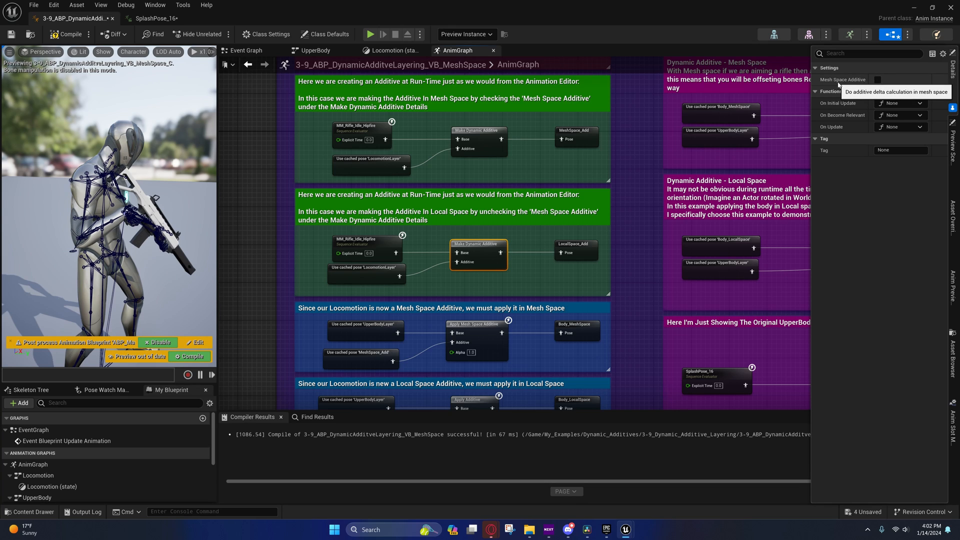
{"action": "mouse_move", "coordinate": [413, 260]}
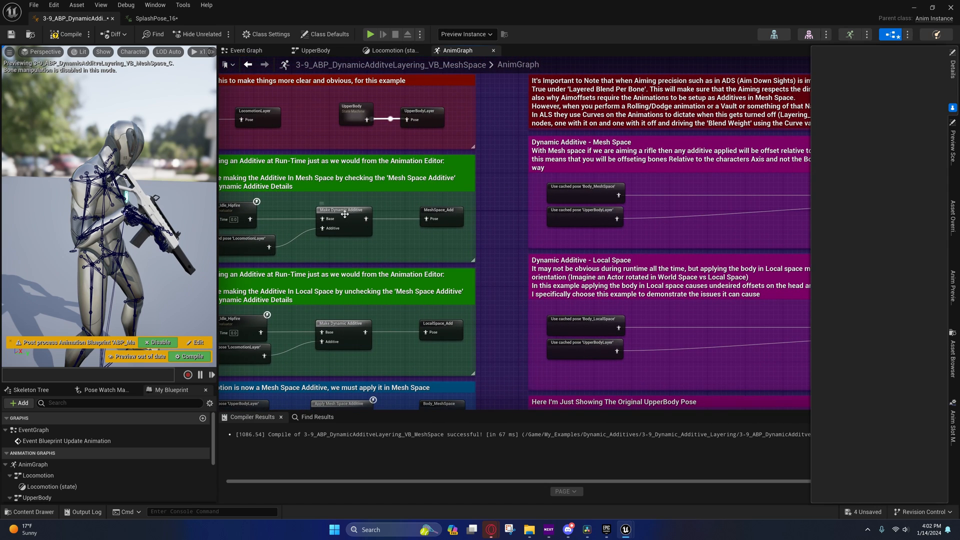
{"action": "scroll", "scroll_direction": "down", "scroll_amount": 3}
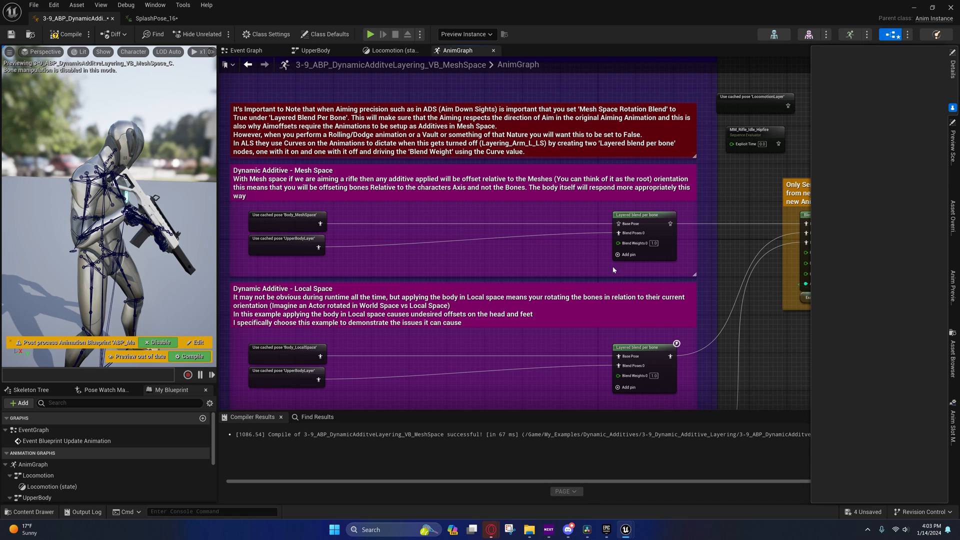
{"action": "mouse_move", "coordinate": [190, 356]}
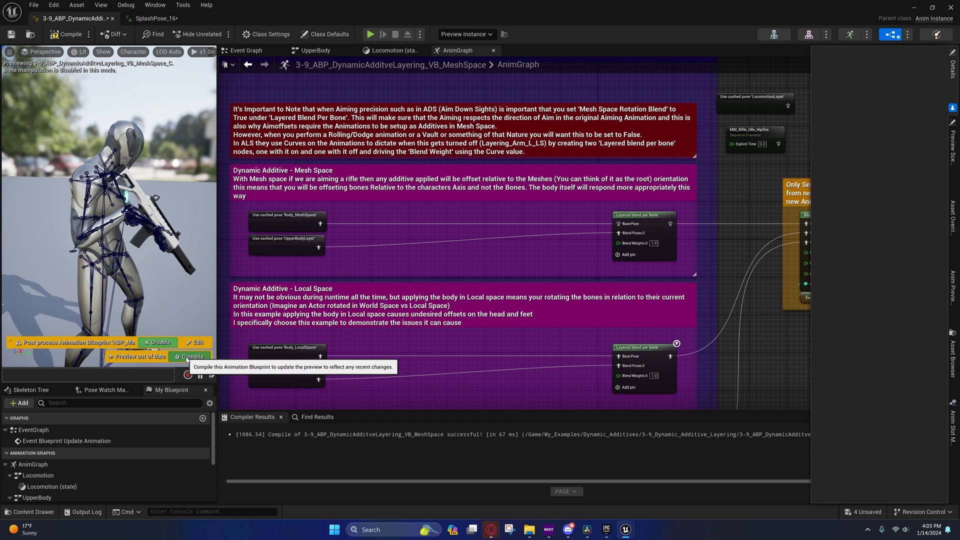
- Recompile the blueprint from the 'Preview out of date' overlay to refresh the preview pose
{"action": "left_click", "coordinate": [190, 356]}
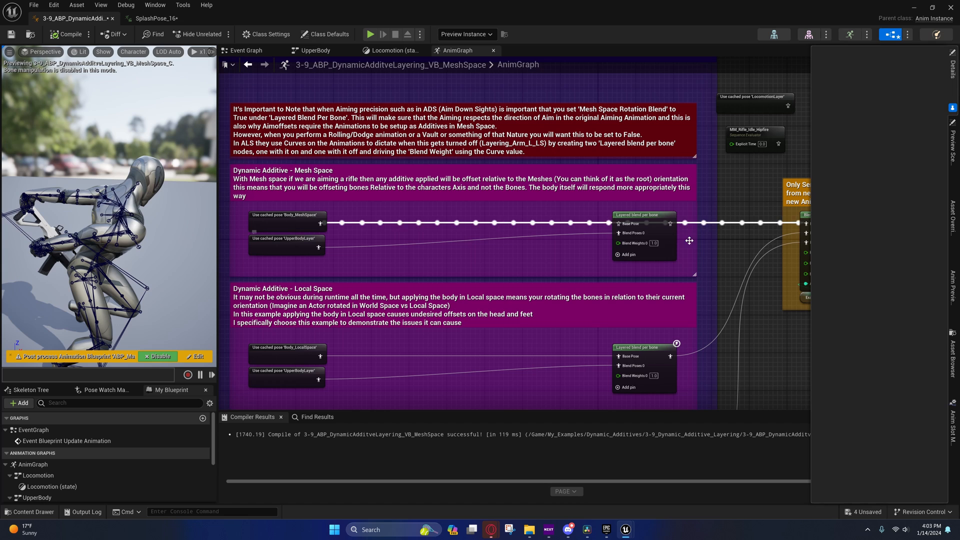
{"action": "mouse_move", "coordinate": [290, 242]}
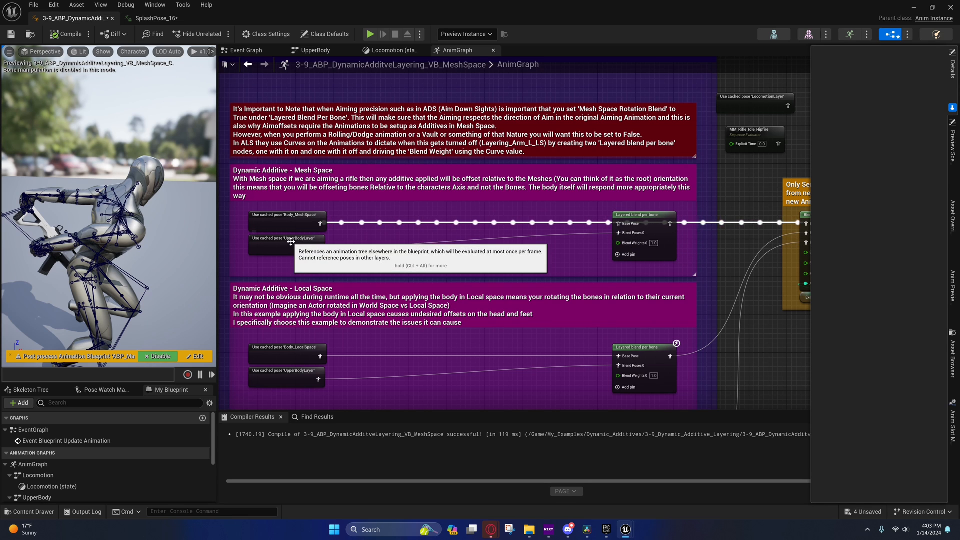
{"action": "mouse_move", "coordinate": [275, 267]}
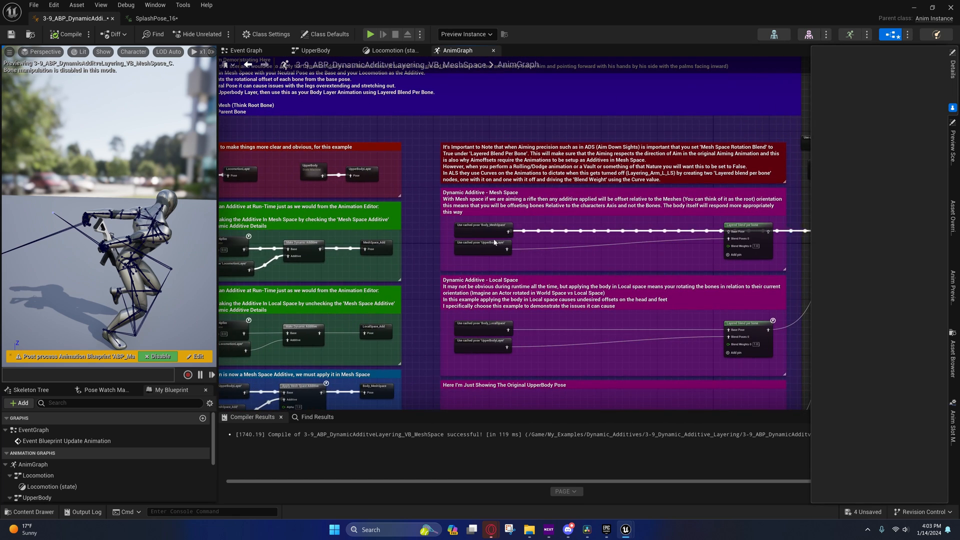
- Change the UpperBody Blend Poses by int input and recompile twice so the character aims its rifle
{"action": "left_click", "coordinate": [312, 172]}
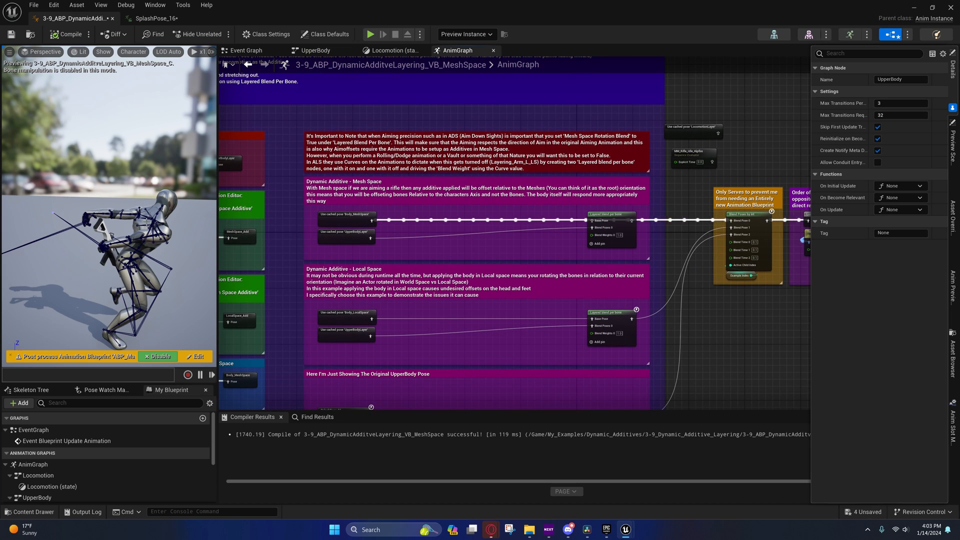
{"action": "mouse_move", "coordinate": [514, 252]}
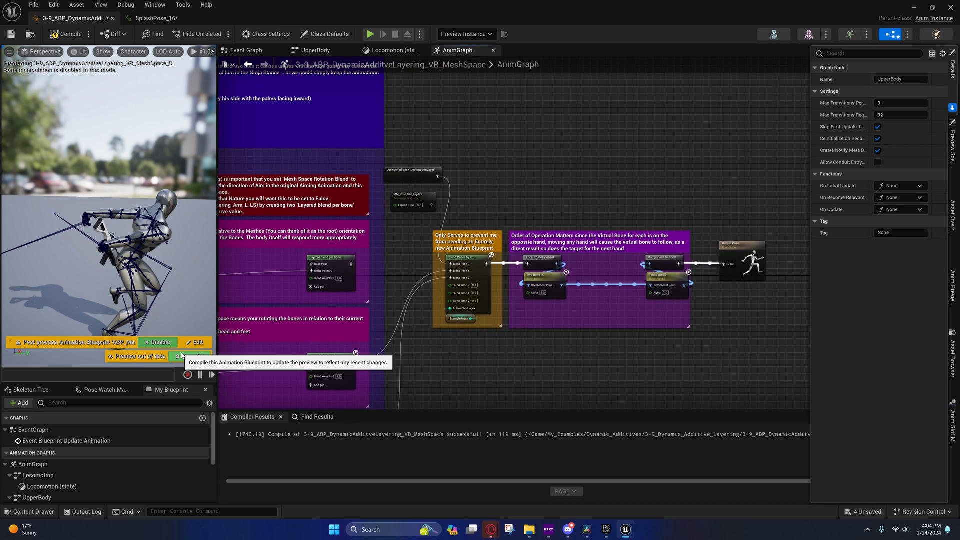
{"action": "left_click", "coordinate": [64, 34]}
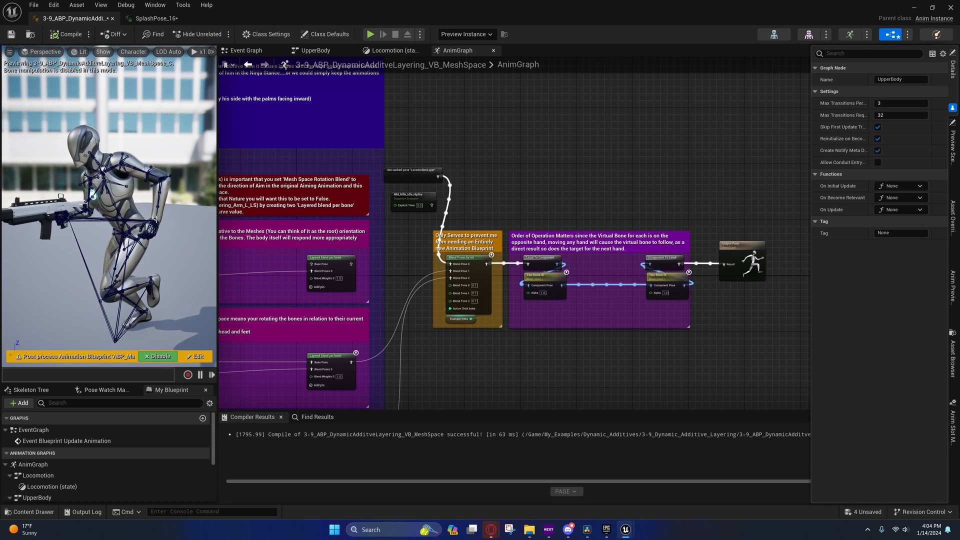
{"action": "mouse_move", "coordinate": [396, 212]}
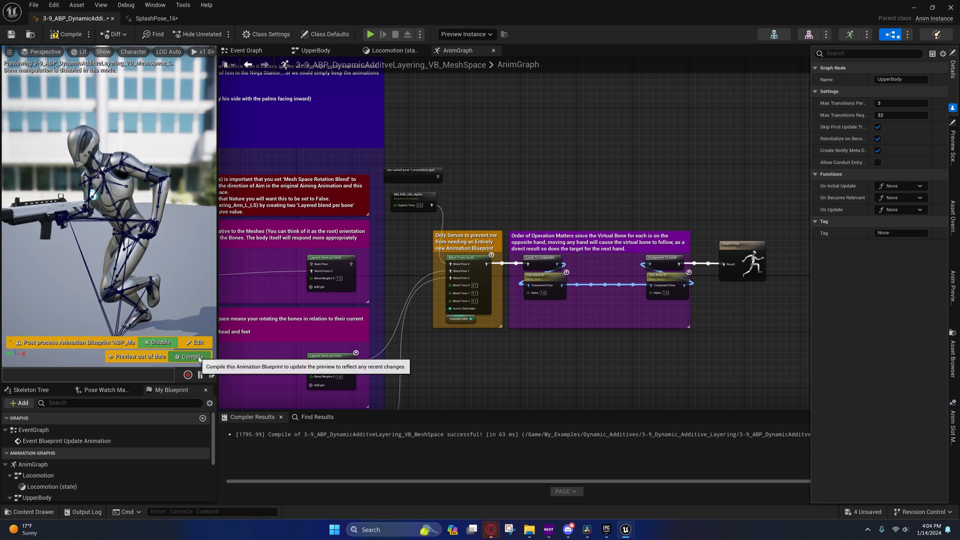
{"action": "left_click", "coordinate": [190, 356]}
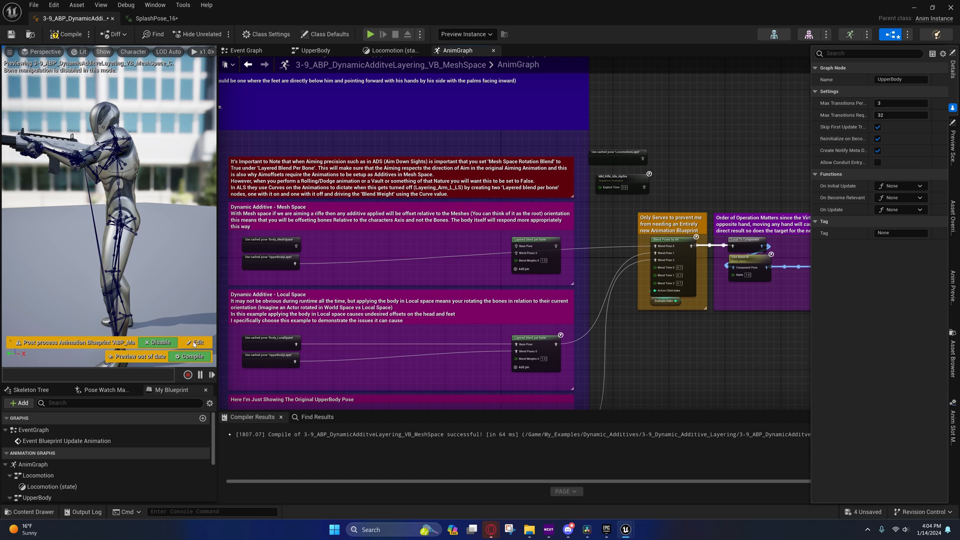
- Recompile so the mesh-space Layered Blend Per Bone wires become active in the preview
{"action": "left_click", "coordinate": [66, 34]}
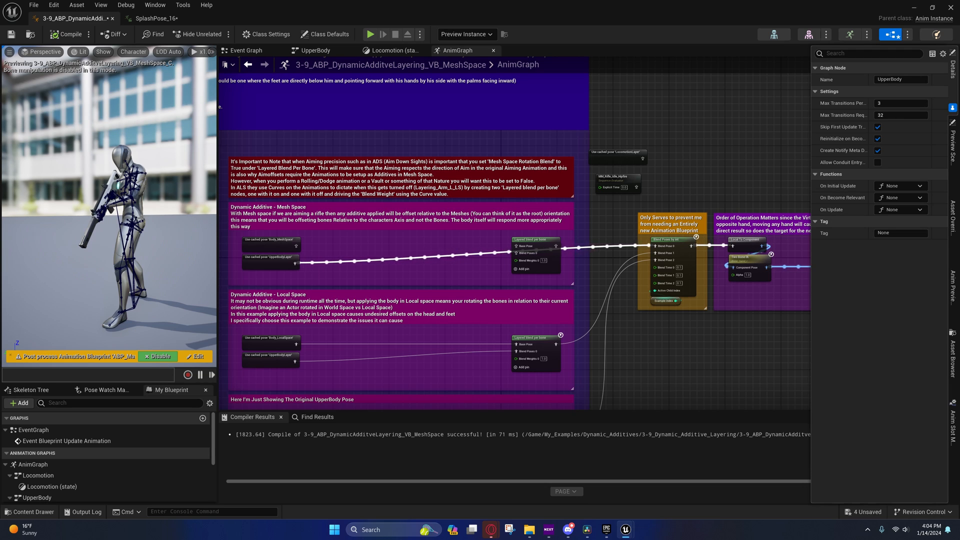
{"action": "mouse_move", "coordinate": [183, 198]}
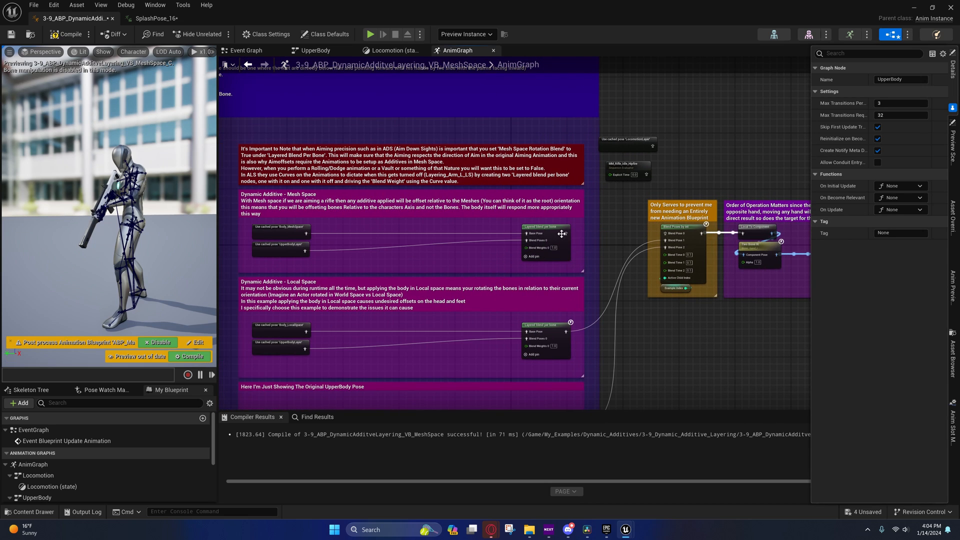
- Enable Mesh Space Rotation Blend on the upper-body Layered Blend Per Bone node
{"action": "left_click", "coordinate": [544, 226]}
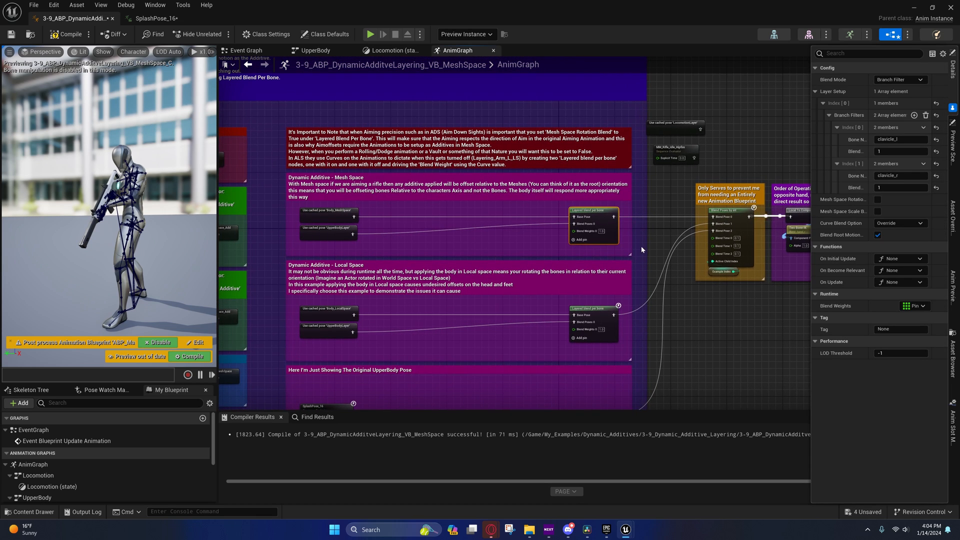
{"action": "mouse_move", "coordinate": [842, 199]}
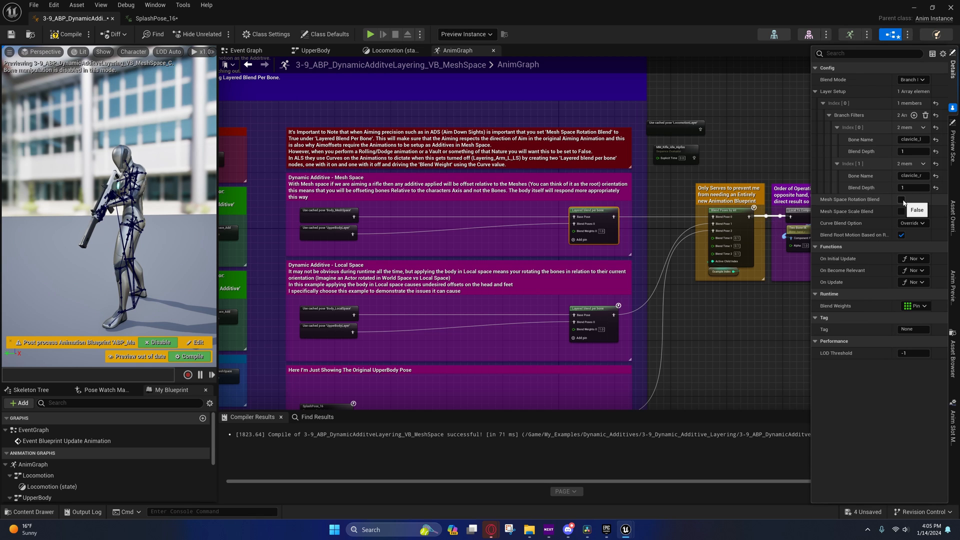
{"action": "left_click", "coordinate": [901, 199]}
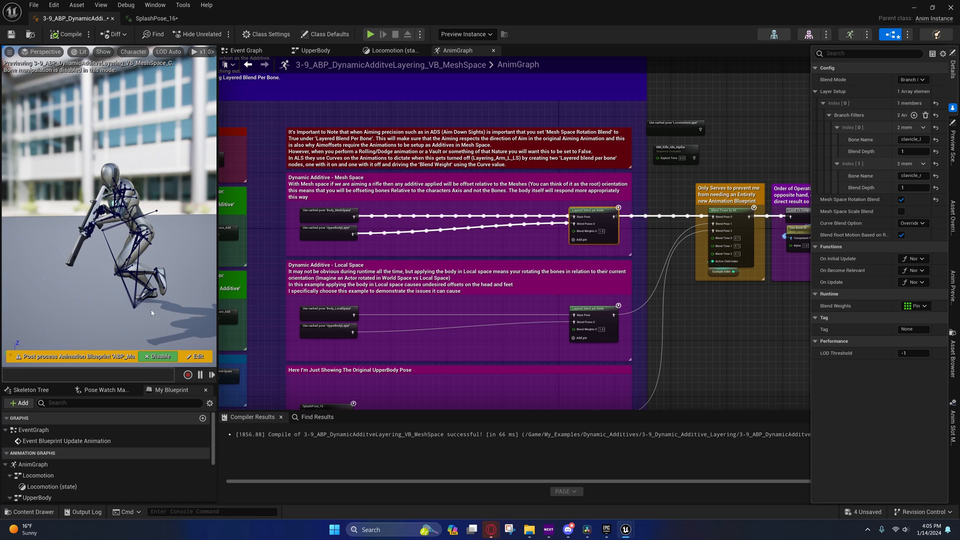
{"action": "mouse_move", "coordinate": [147, 259]}
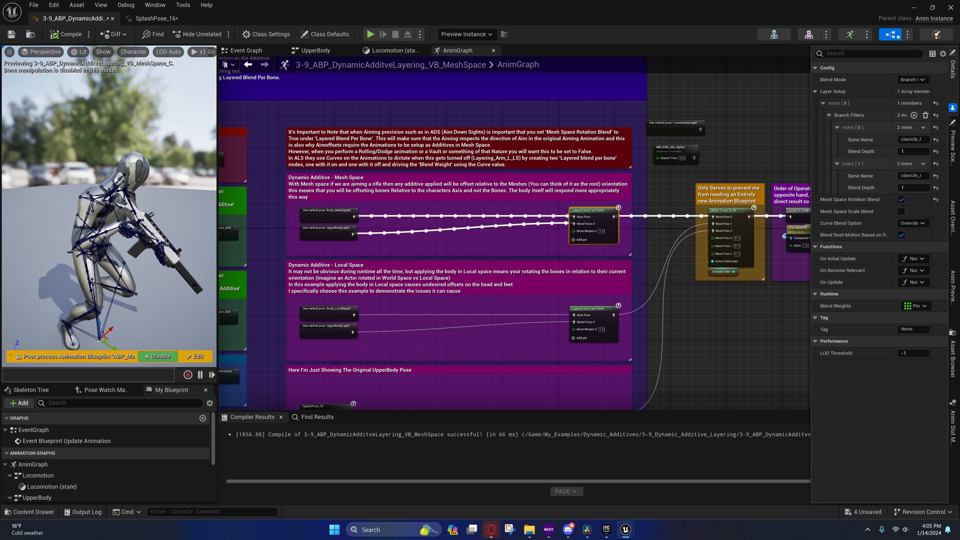
{"action": "mouse_move", "coordinate": [497, 183]}
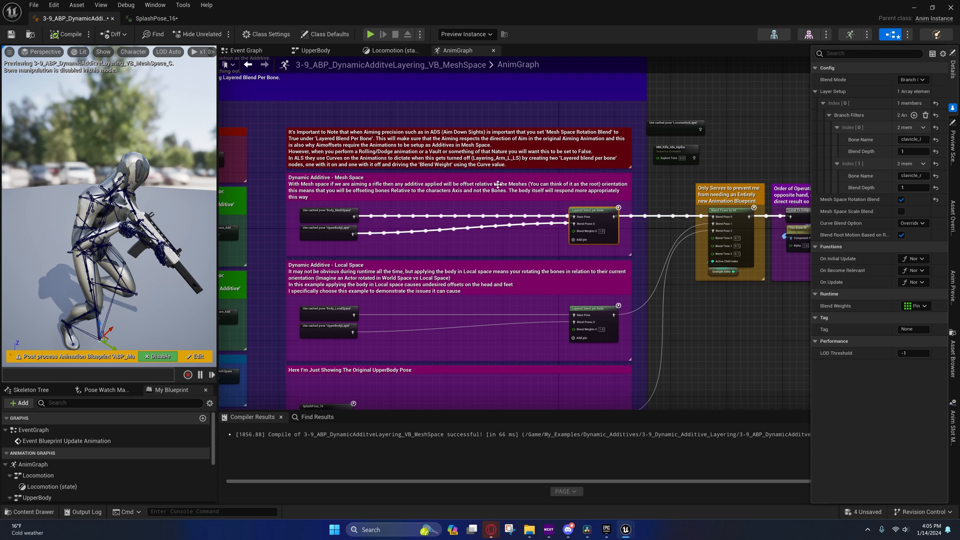
- Turn Mesh Space Rotation Blend back off so the layered blend uses local-space rotation
{"action": "left_click", "coordinate": [901, 199]}
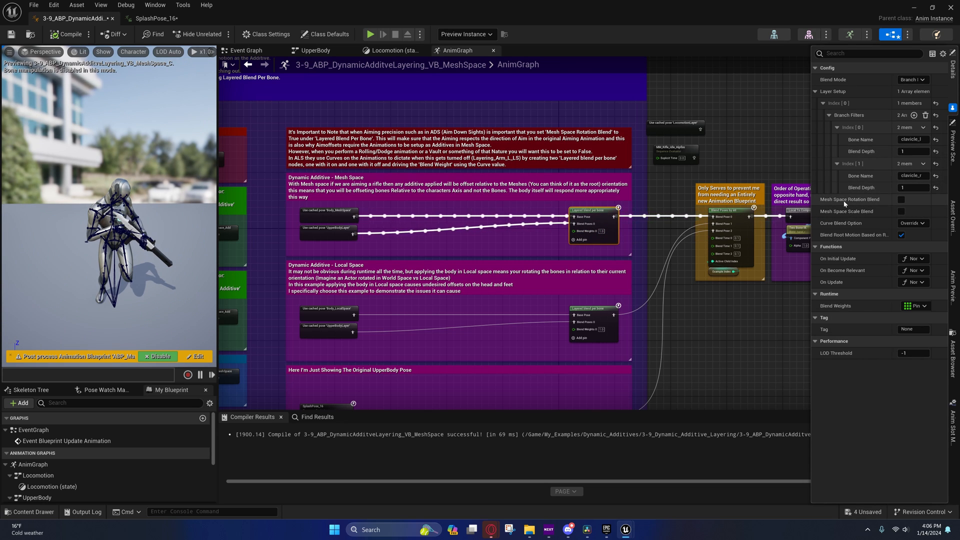
{"action": "mouse_move", "coordinate": [887, 202]}
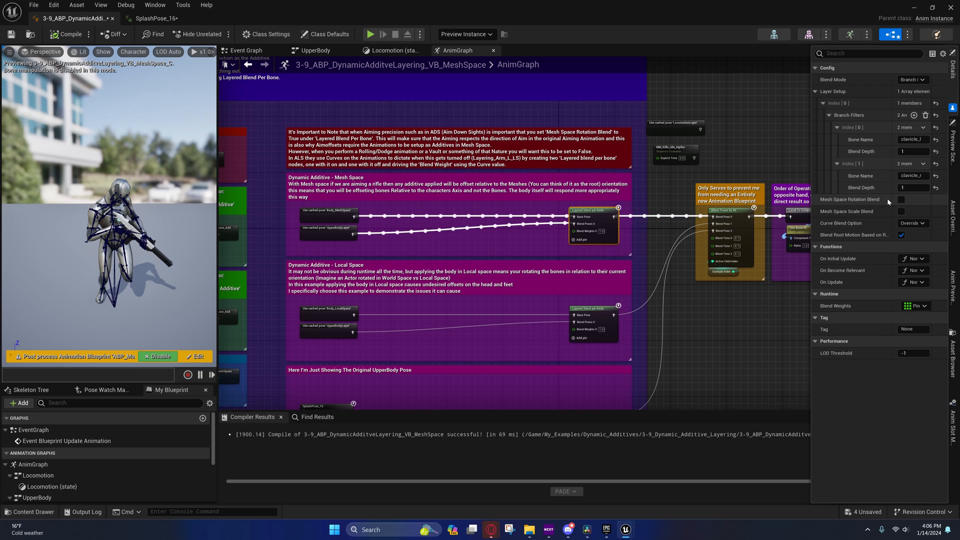
{"action": "mouse_move", "coordinate": [864, 199]}
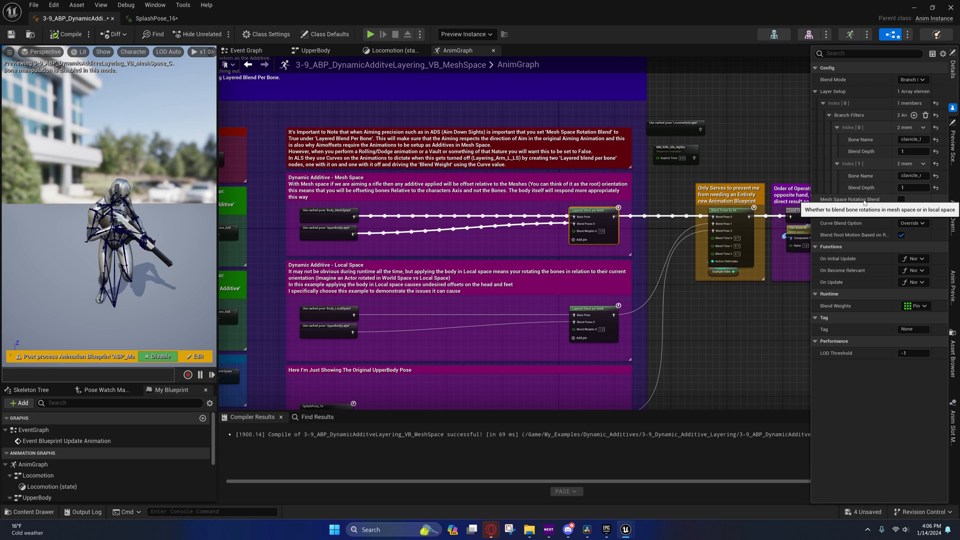
{"action": "mouse_move", "coordinate": [894, 204]}
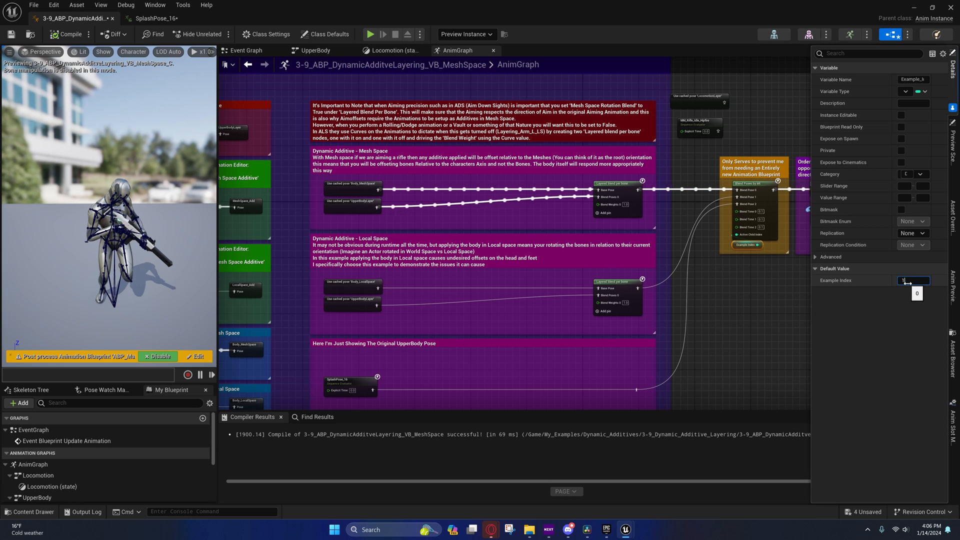
- Set Example Index's default value to 1, then 2, routing the original SplashPose_16 upper-body pose
{"action": "type", "text": "1"}
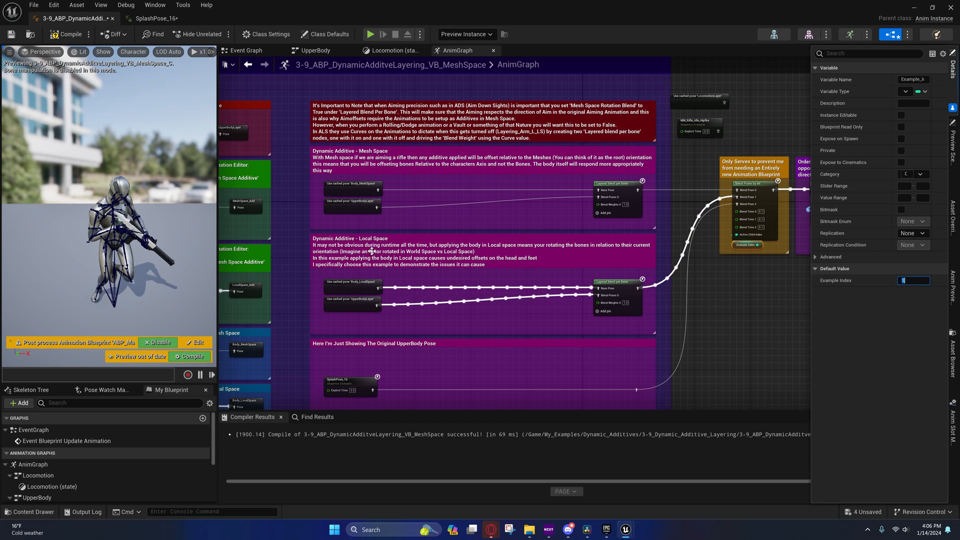
{"action": "type", "text": "2"}
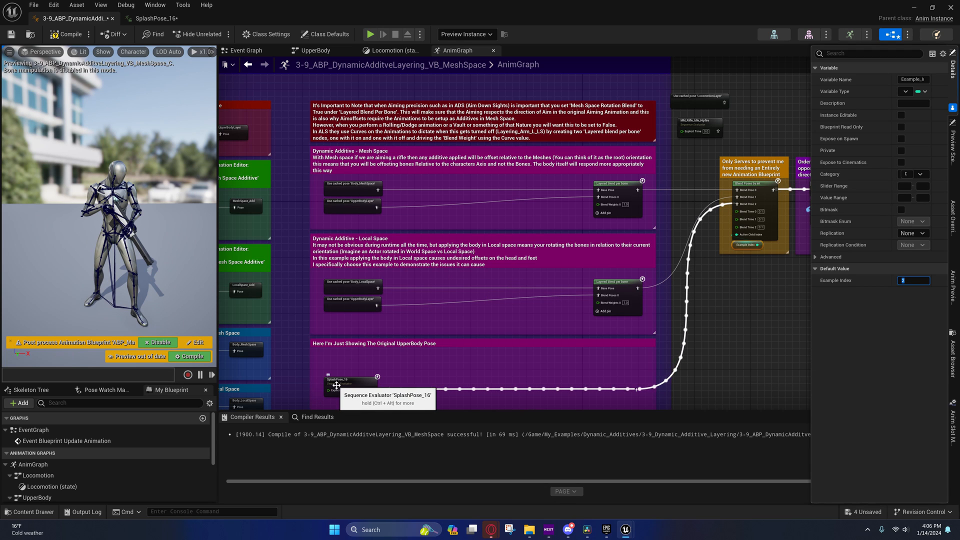
{"action": "mouse_move", "coordinate": [752, 283]}
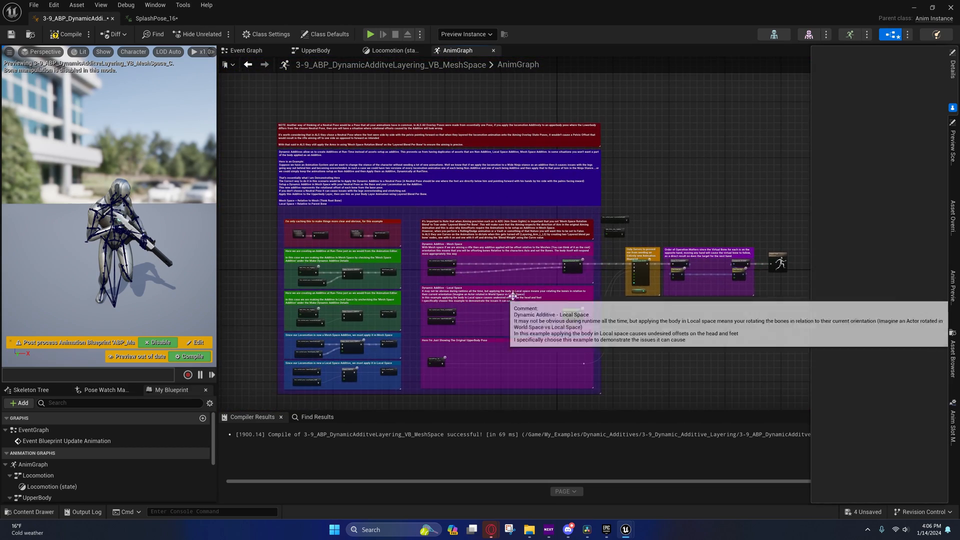
{"action": "mouse_move", "coordinate": [388, 300]}
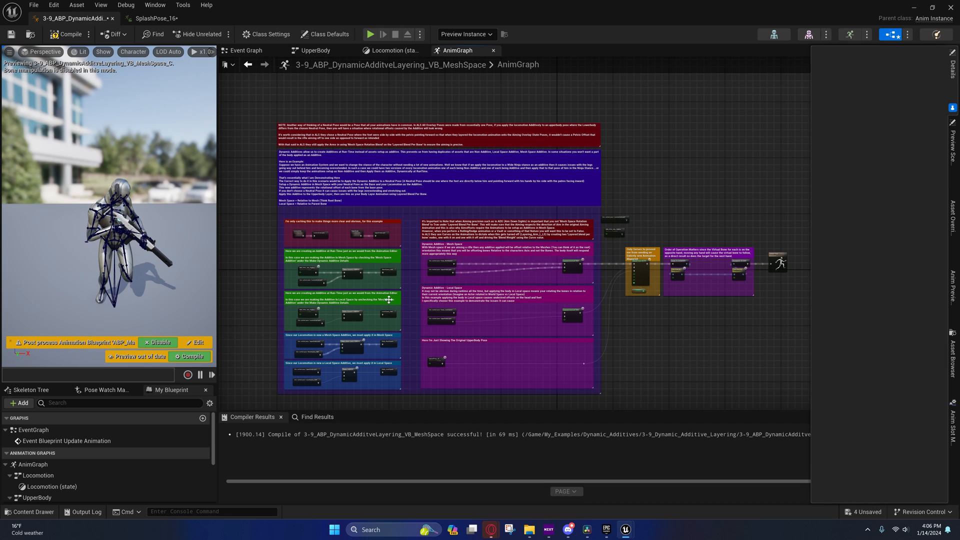
{"action": "mouse_move", "coordinate": [389, 300]}
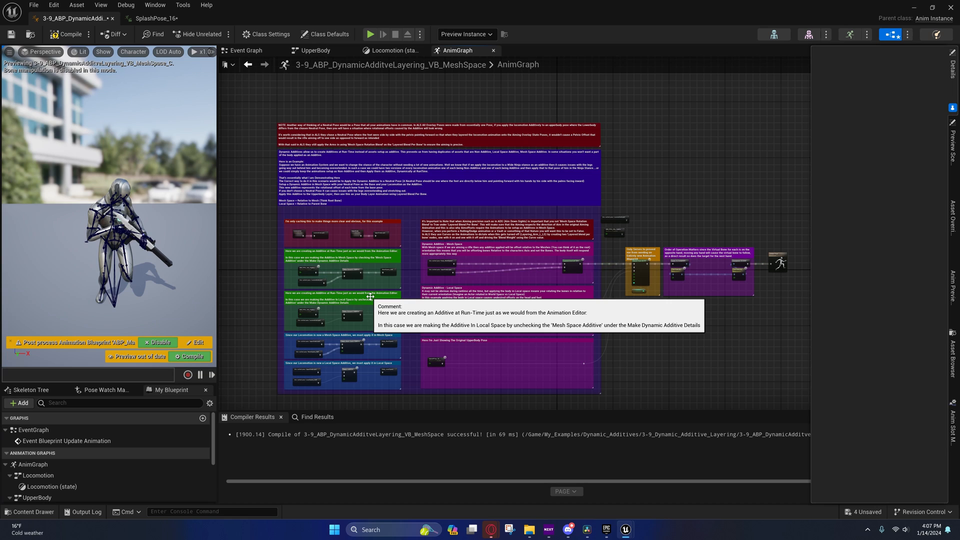
{"action": "mouse_move", "coordinate": [654, 323]}
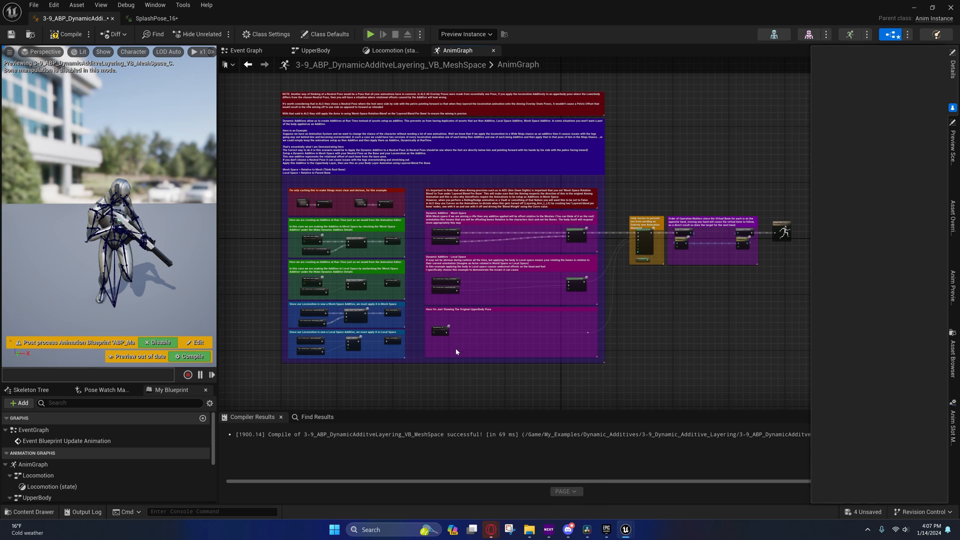
{"action": "left_click_drag", "start_coordinate": [456, 351], "coordinate": [467, 382]}
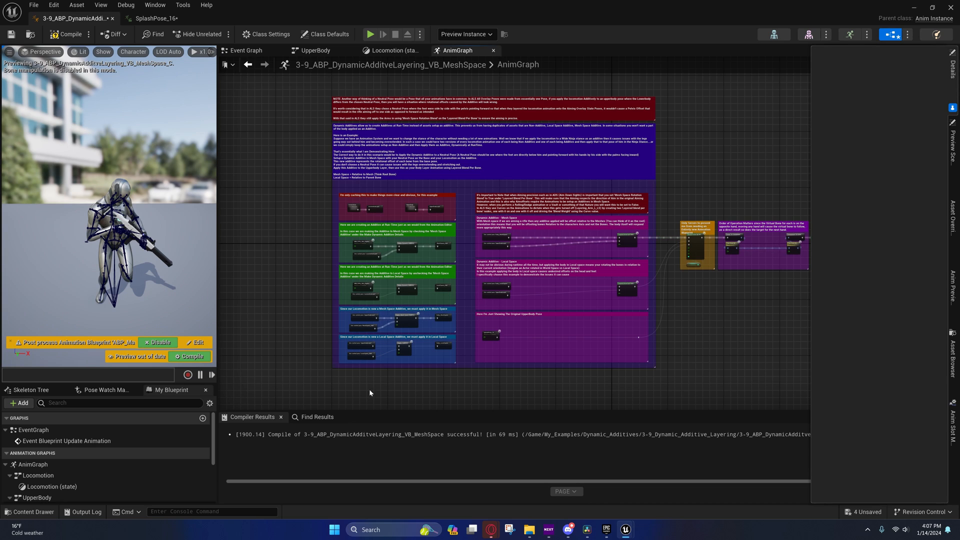
{"action": "mouse_move", "coordinate": [384, 384]}
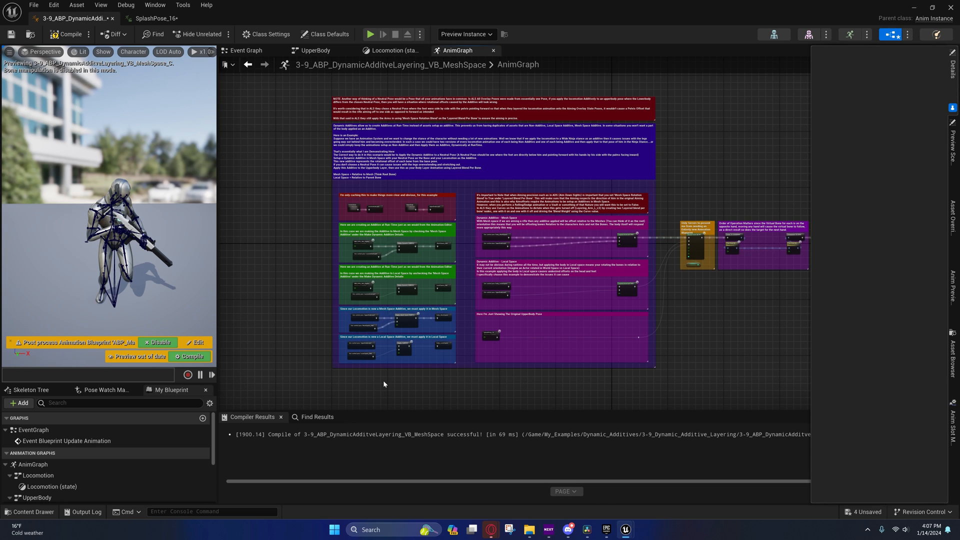
{"action": "mouse_move", "coordinate": [395, 376]}
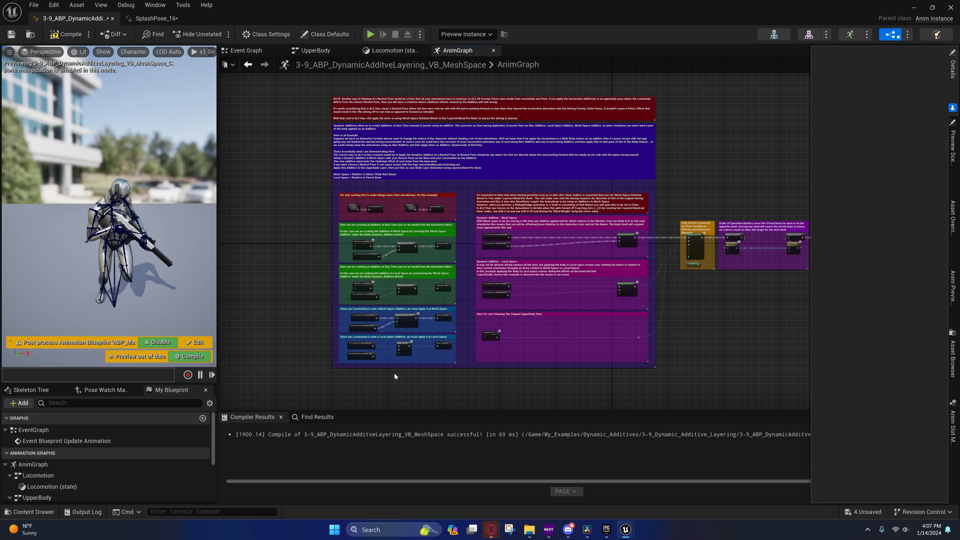
{"action": "mouse_move", "coordinate": [401, 372]}
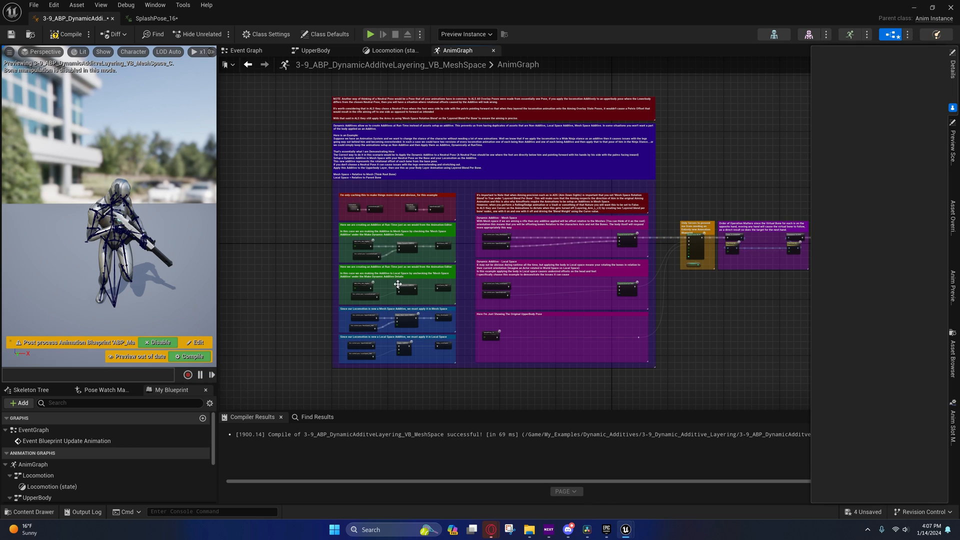
{"action": "mouse_move", "coordinate": [302, 164]}
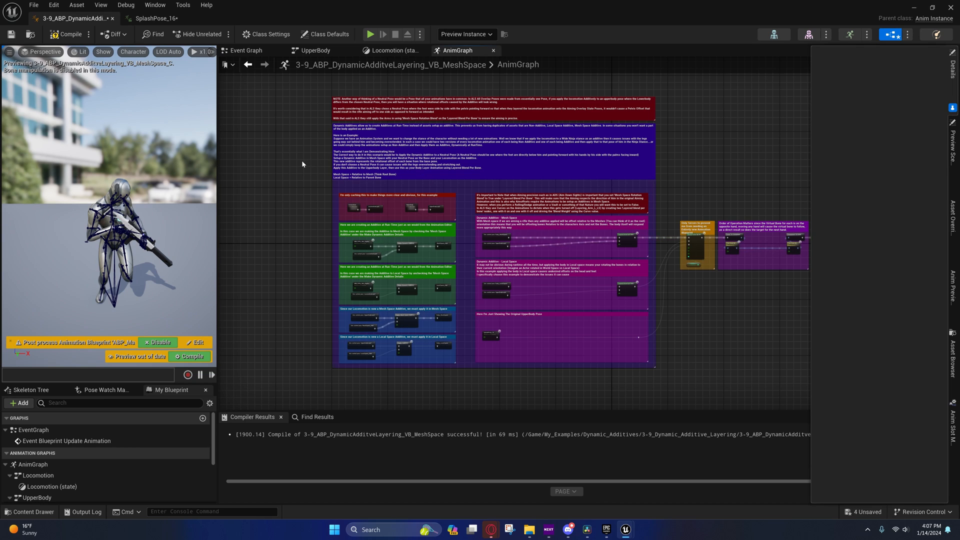
{"action": "mouse_move", "coordinate": [302, 184]}
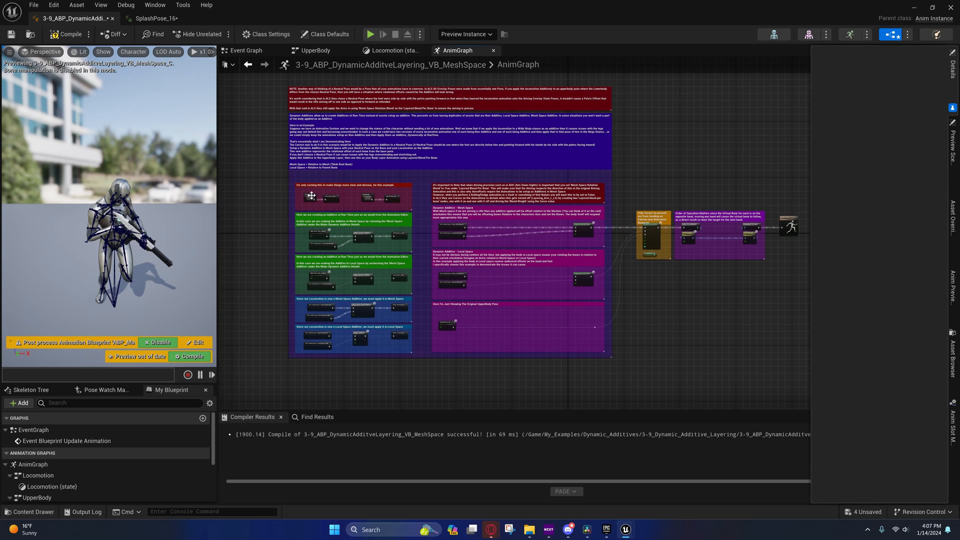
{"action": "mouse_move", "coordinate": [364, 200]}
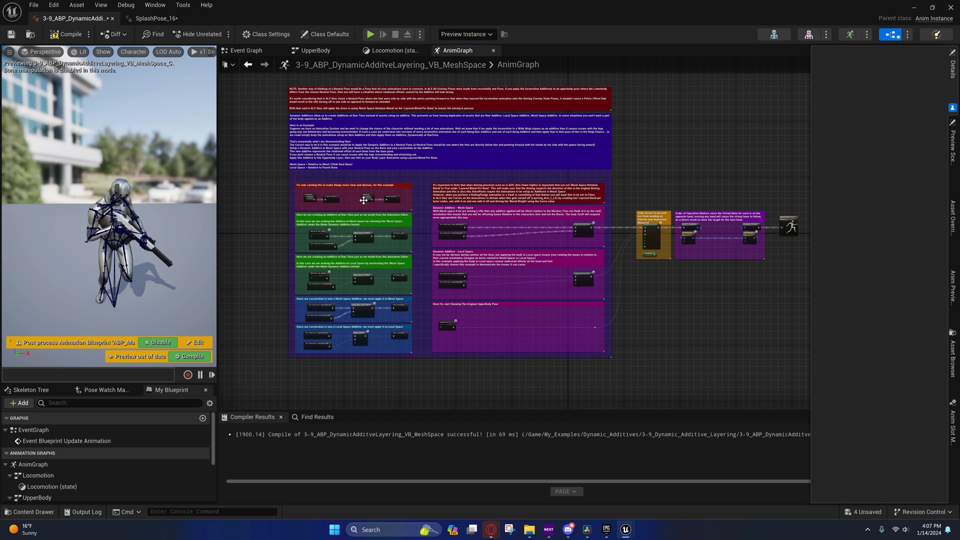
{"action": "mouse_move", "coordinate": [363, 199]}
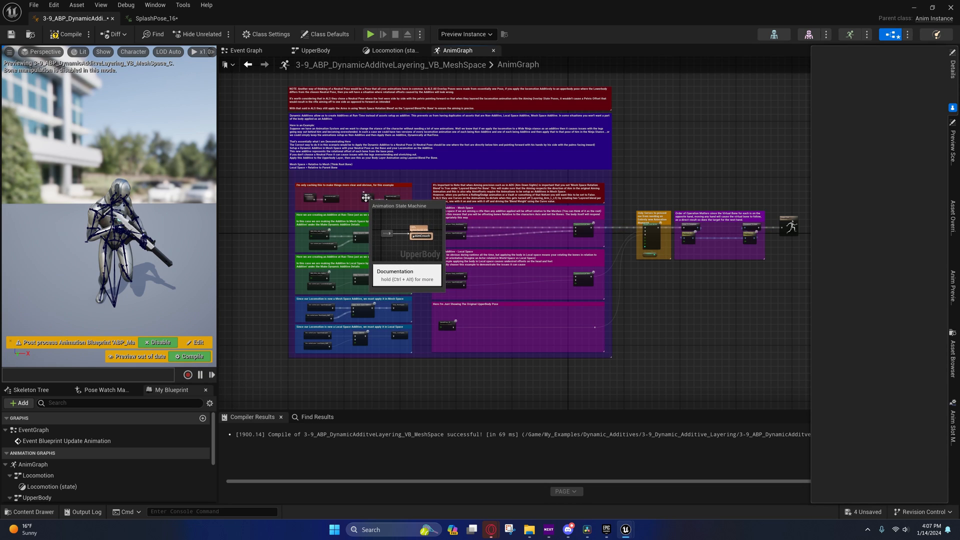
{"action": "mouse_move", "coordinate": [722, 284]}
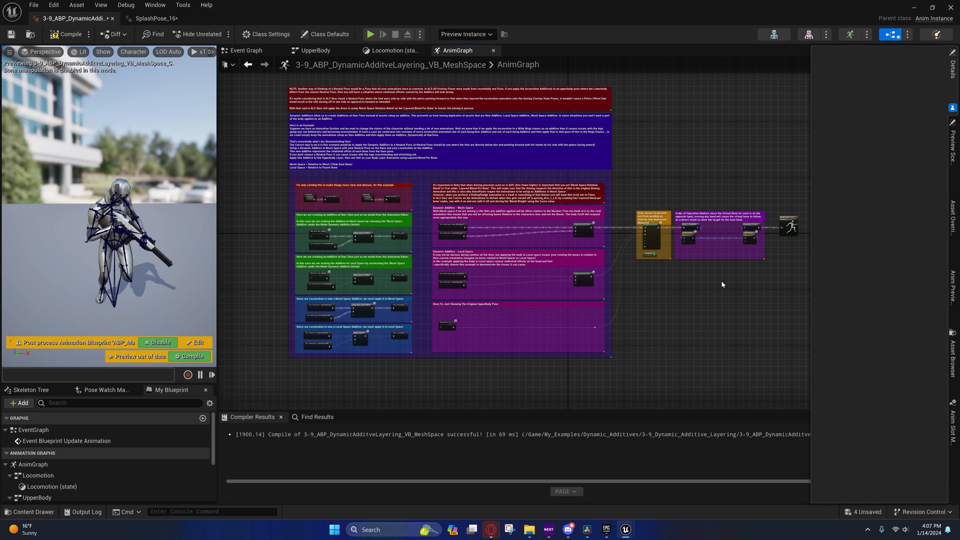